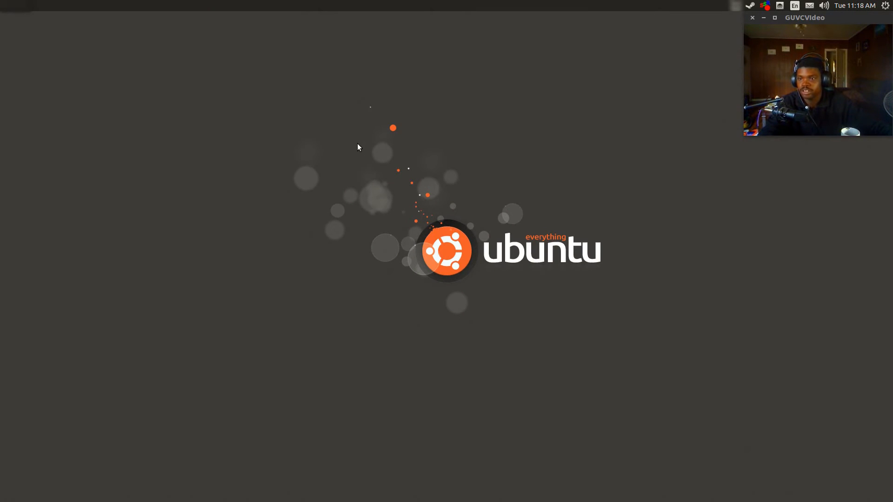
{"action": "mouse_move", "coordinate": [84, 128]}
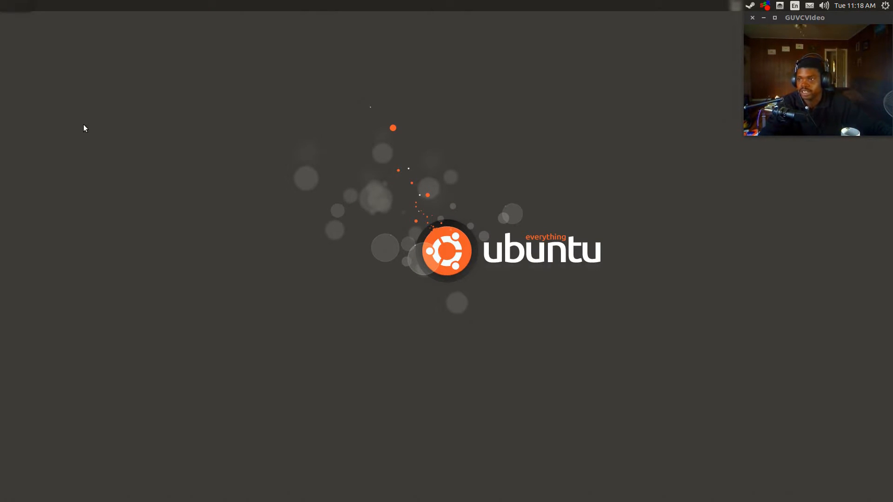
{"action": "mouse_move", "coordinate": [91, 132]}
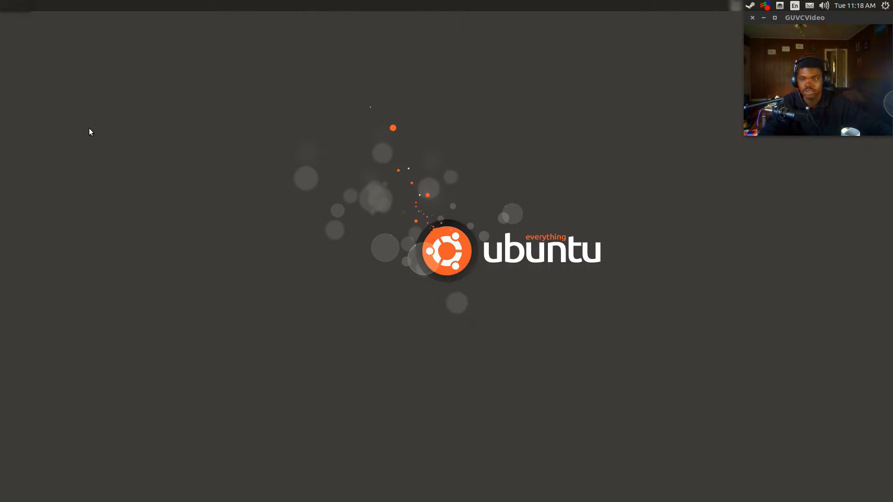
{"action": "mouse_move", "coordinate": [243, 97]}
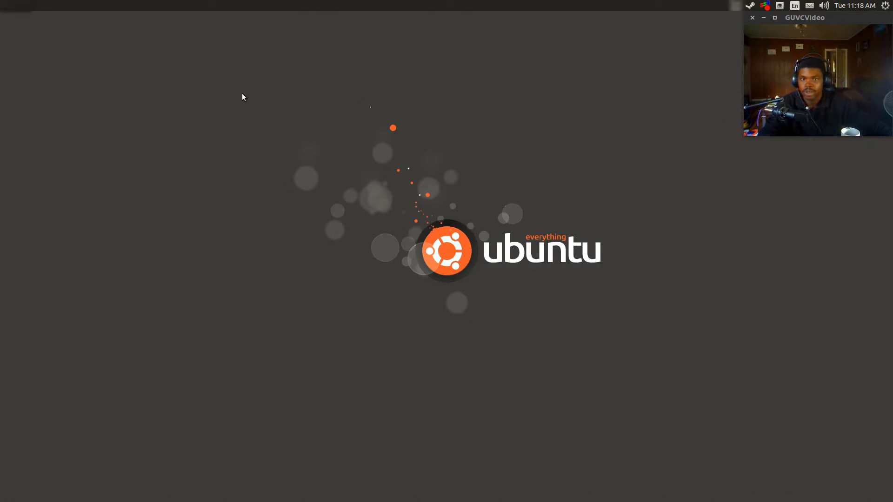
{"action": "mouse_move", "coordinate": [497, 140]}
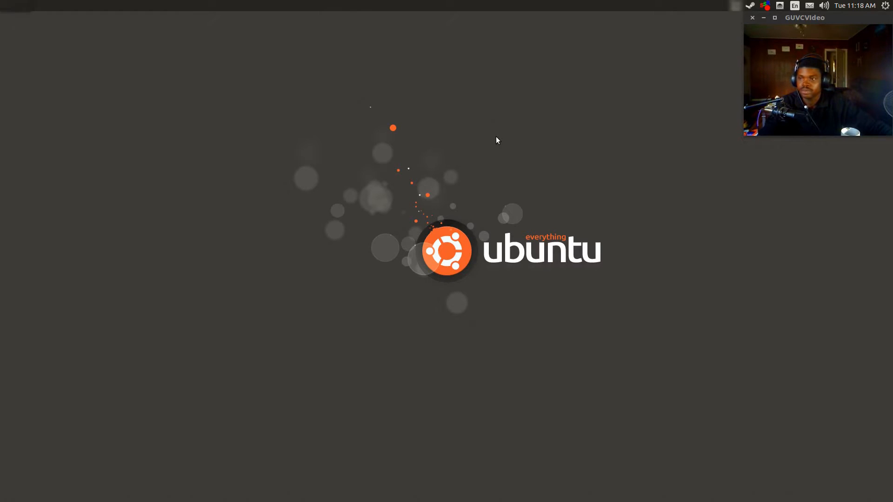
{"action": "mouse_move", "coordinate": [491, 141]}
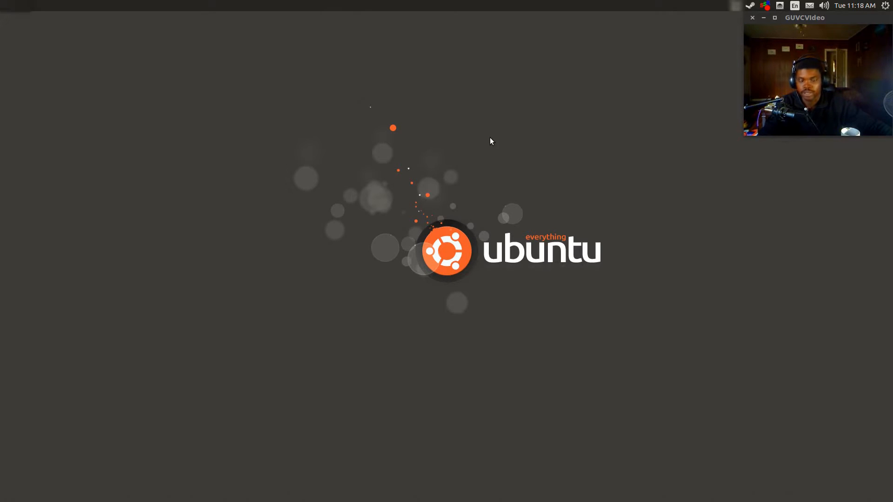
{"action": "mouse_move", "coordinate": [420, 212]}
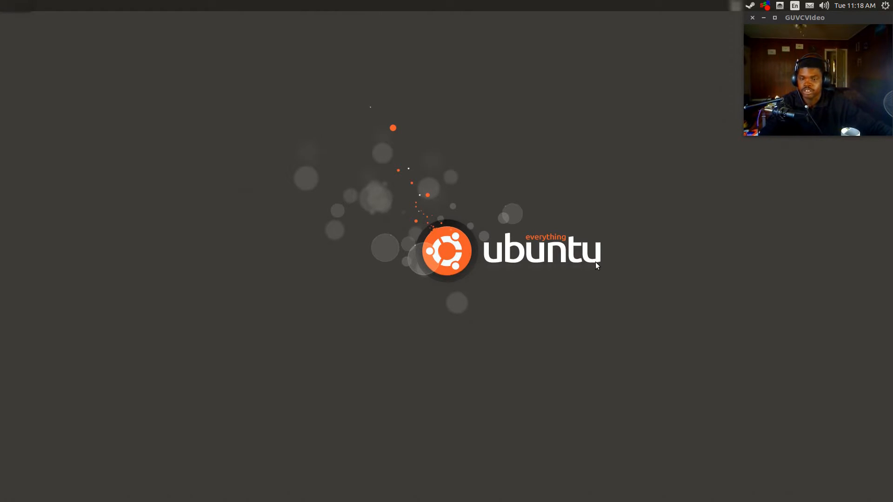
{"action": "mouse_move", "coordinate": [595, 252]}
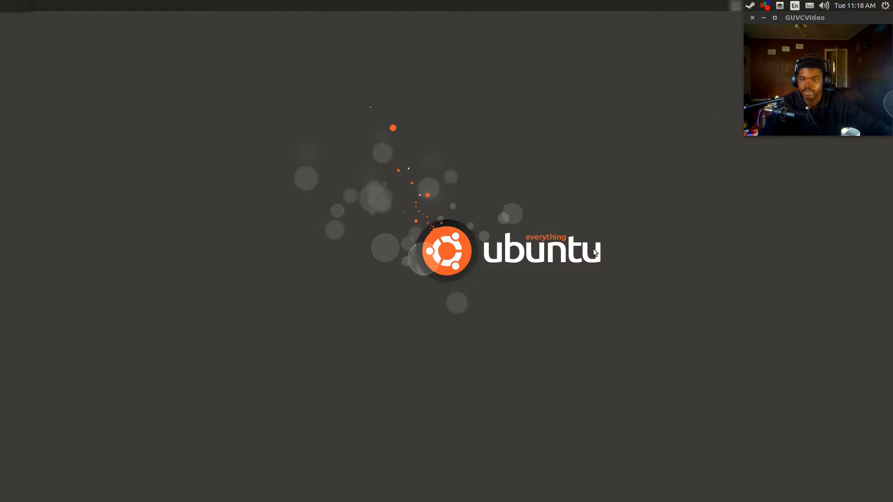
{"action": "mouse_move", "coordinate": [2, 51]}
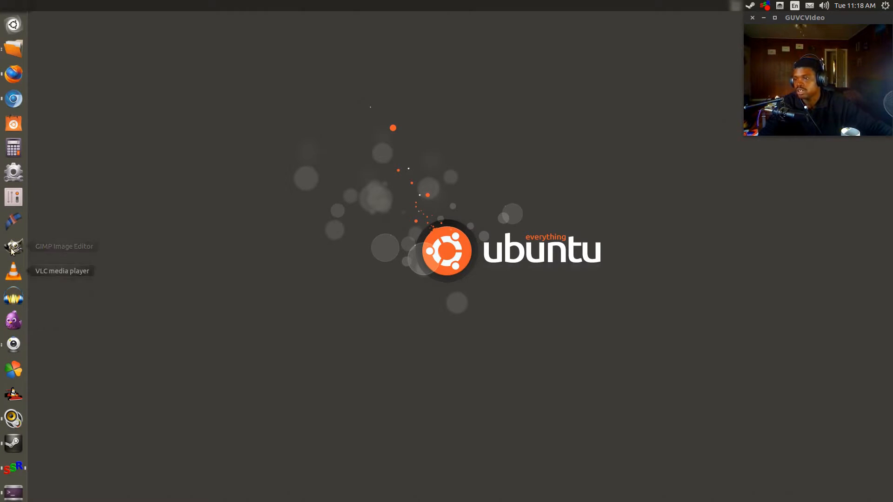
{"action": "mouse_move", "coordinate": [14, 100]}
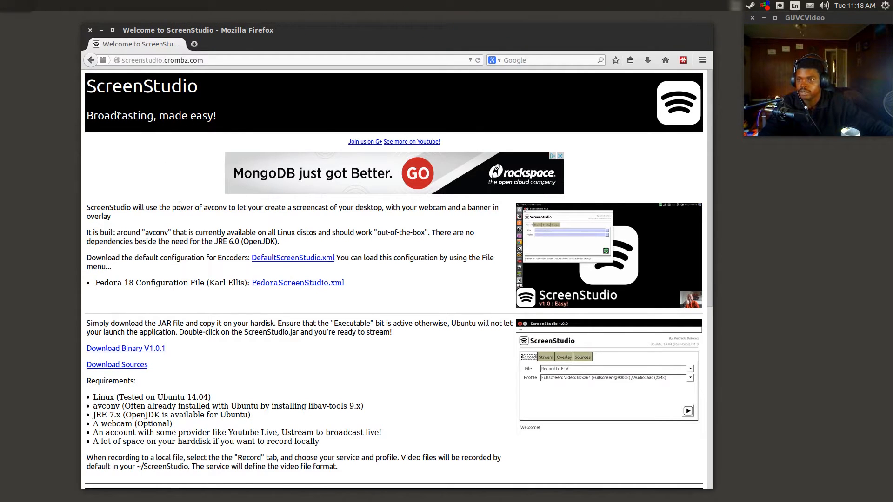
{"action": "mouse_move", "coordinate": [244, 140]}
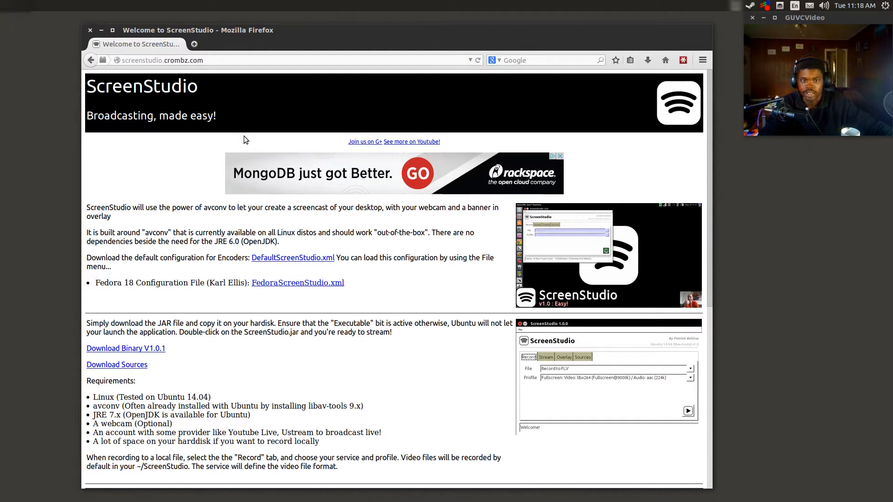
{"action": "mouse_move", "coordinate": [193, 181]}
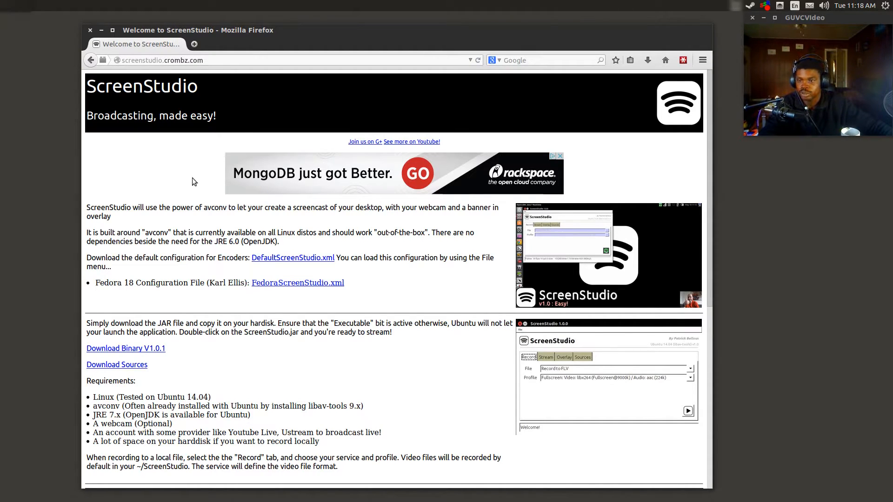
{"action": "mouse_move", "coordinate": [195, 192]}
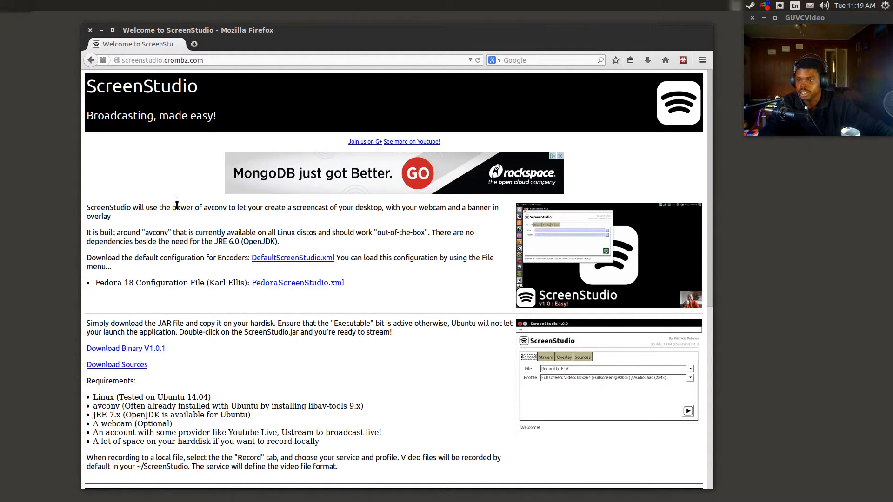
{"action": "mouse_move", "coordinate": [197, 217]}
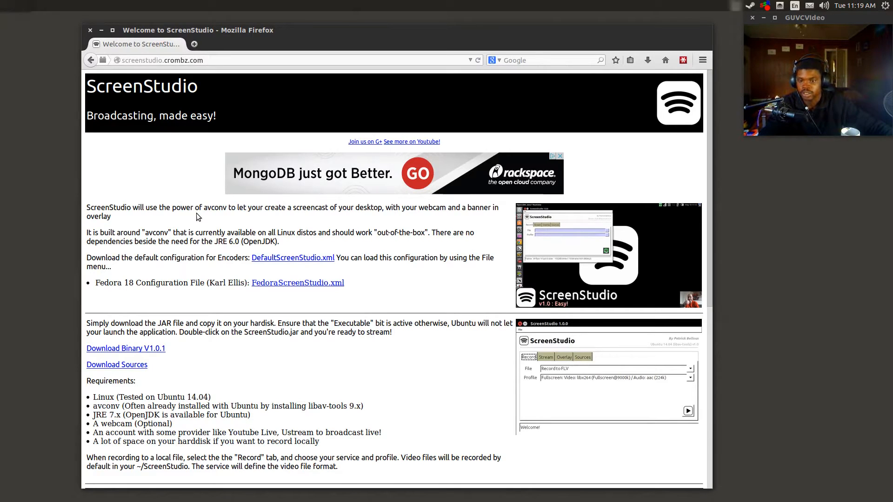
{"action": "mouse_move", "coordinate": [213, 205]}
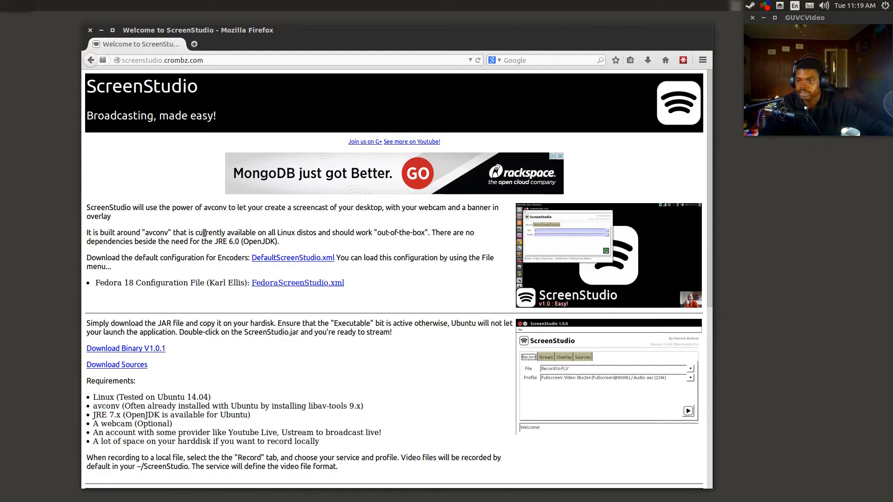
- Scroll the ScreenStudio website down to its Download Binary V1.0.1 section
{"action": "scroll", "scroll_direction": "down", "scroll_amount": 3}
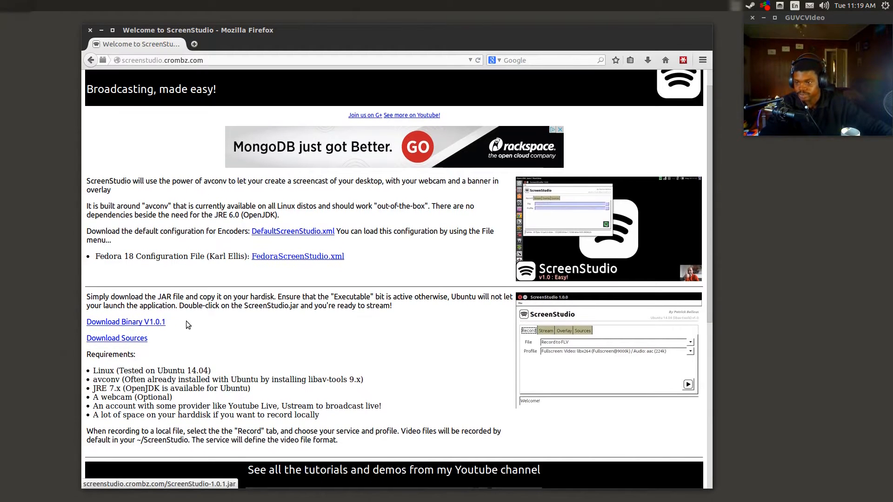
{"action": "mouse_move", "coordinate": [215, 294]}
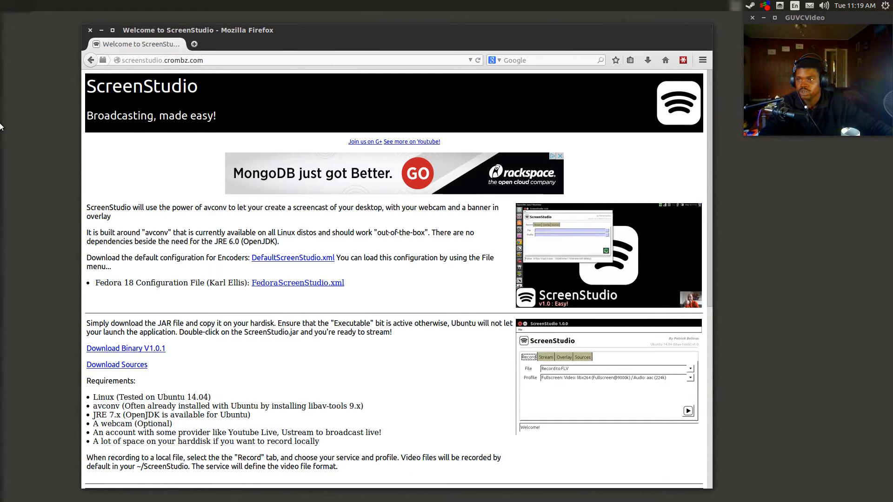
{"action": "mouse_move", "coordinate": [13, 48]}
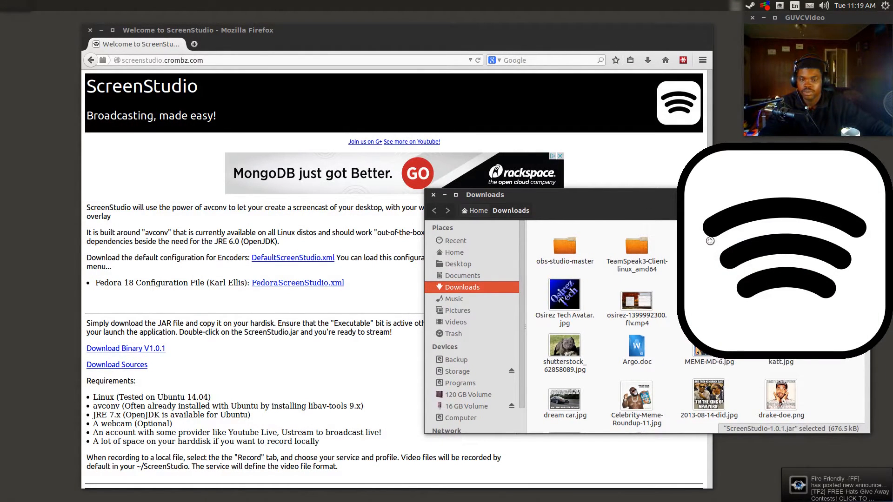
- Launch ScreenStudio-1.0.1.jar from Downloads and show its Properties with program execution allowed
{"action": "double_click", "coordinate": [708, 249]}
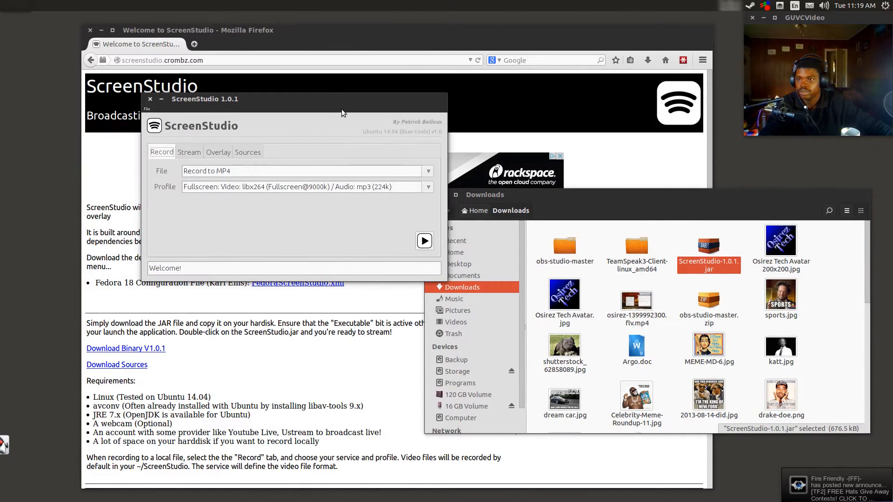
{"action": "right_click", "coordinate": [708, 251]}
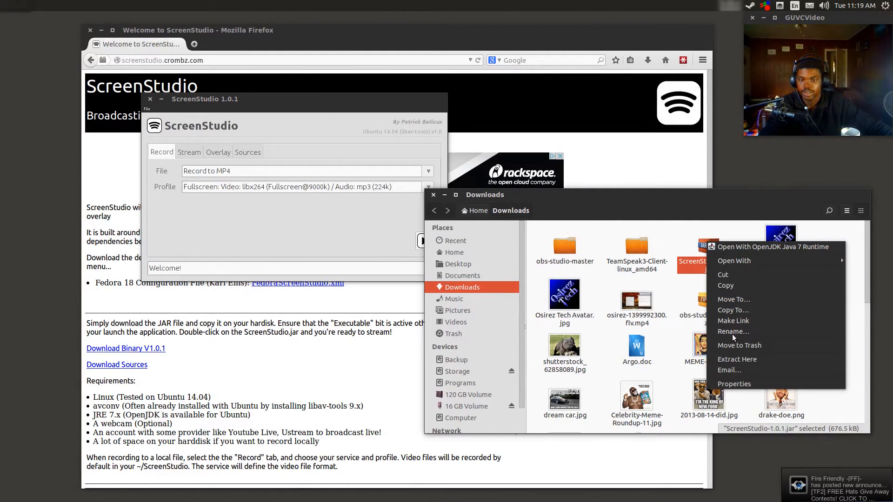
{"action": "mouse_move", "coordinate": [740, 387]}
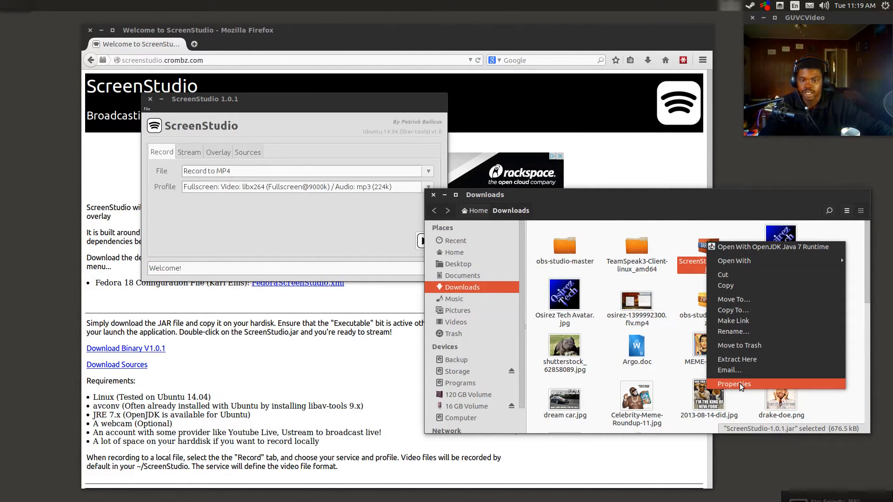
{"action": "left_click", "coordinate": [734, 383]}
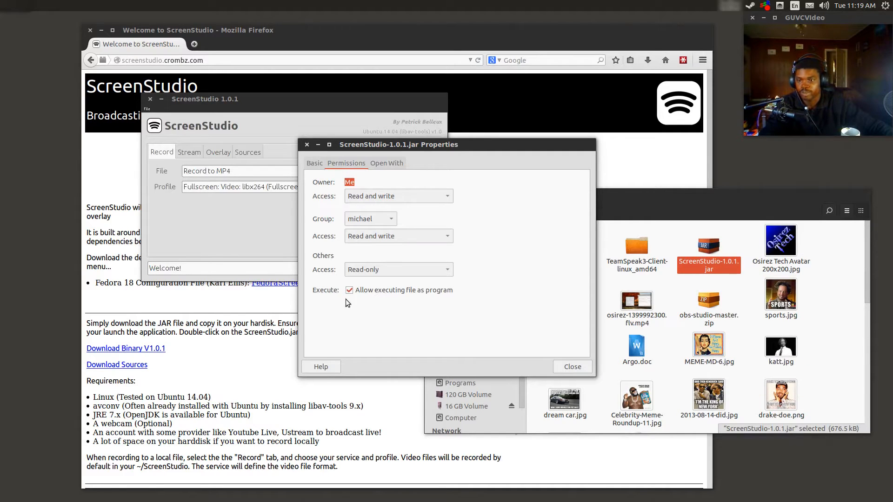
{"action": "mouse_move", "coordinate": [328, 299]}
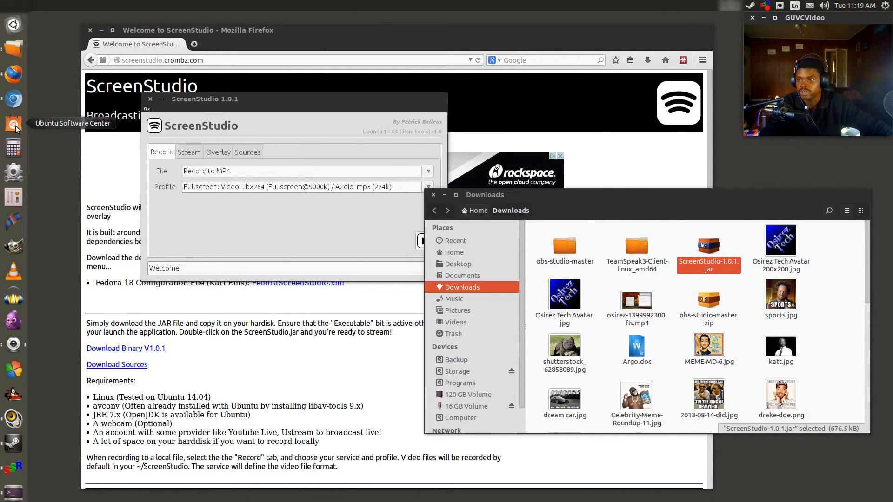
- Search Ubuntu Software Center for 'openjdk' and expand OpenJDK Java 7 Runtime, shown as installed
{"action": "left_click", "coordinate": [13, 127]}
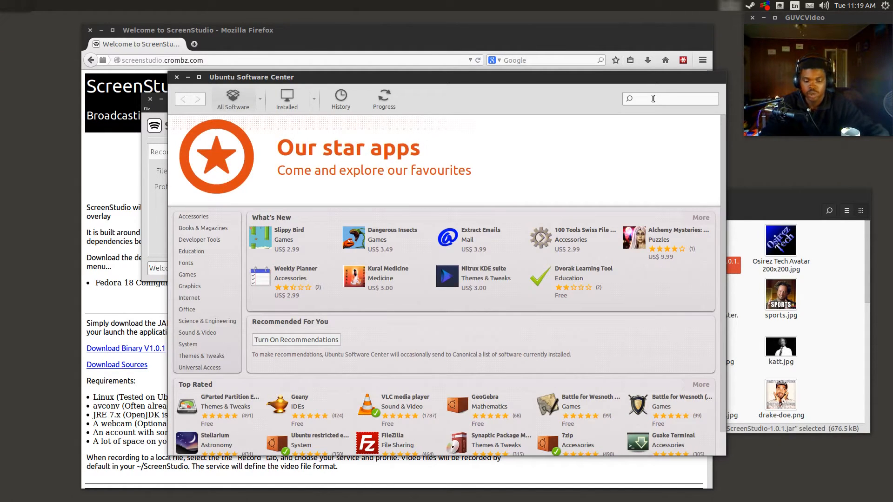
{"action": "type", "text": "openjd"}
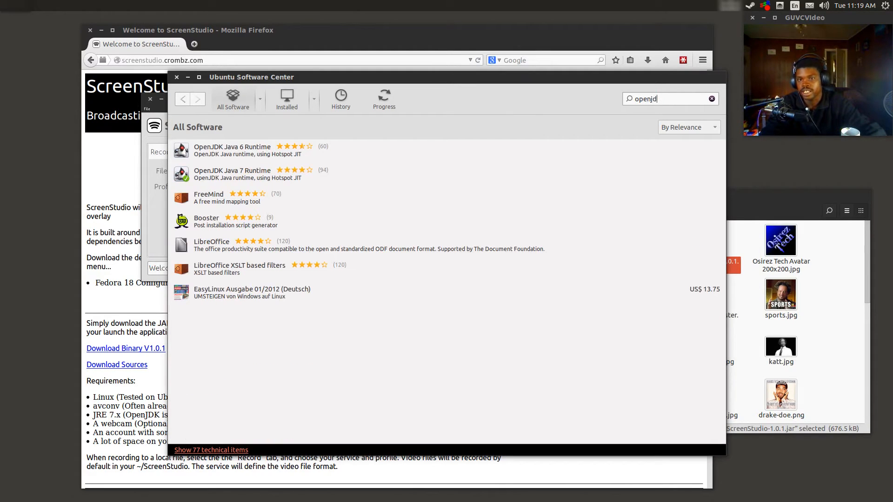
{"action": "type", "text": "k"}
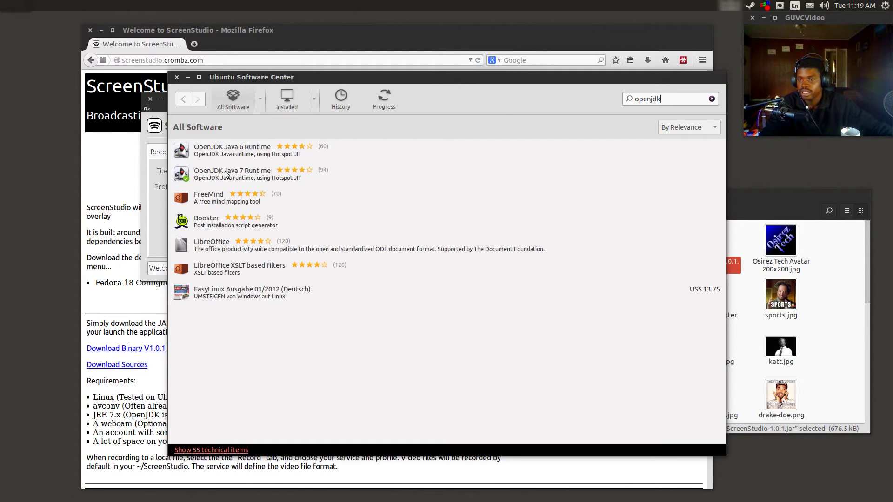
{"action": "mouse_move", "coordinate": [156, 183]}
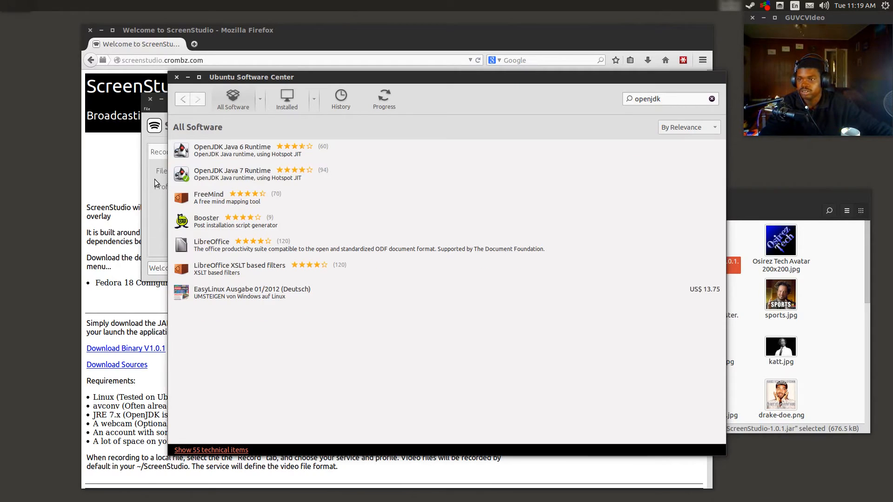
{"action": "left_click", "coordinate": [233, 173]}
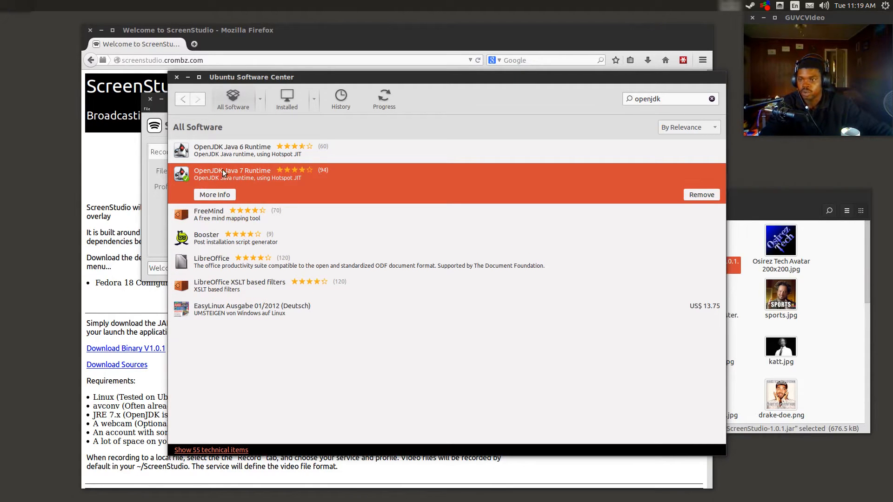
{"action": "mouse_move", "coordinate": [563, 189]}
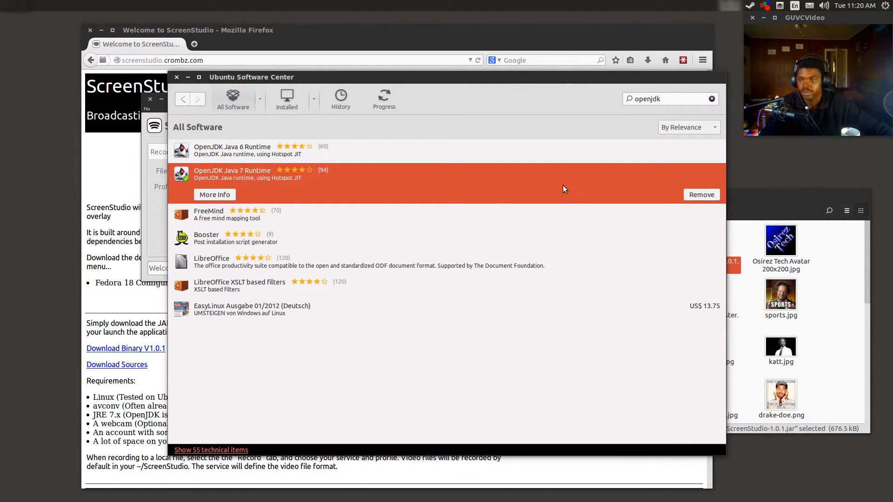
{"action": "mouse_move", "coordinate": [388, 158]}
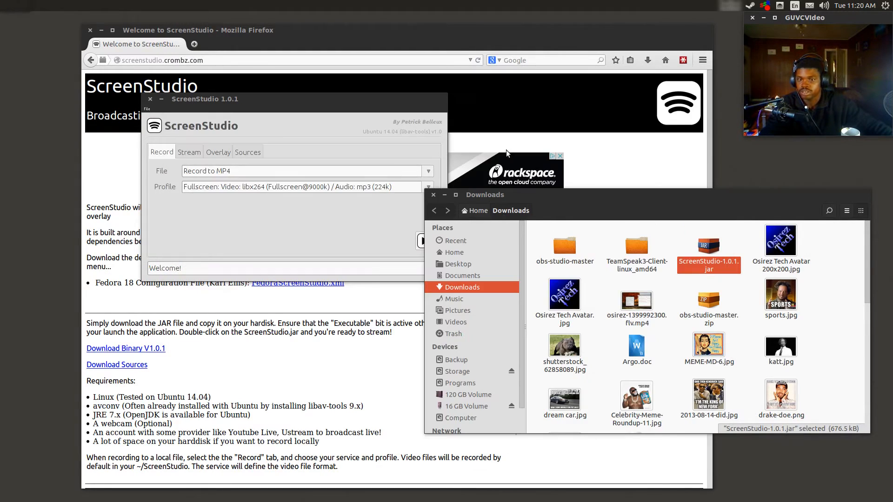
{"action": "mouse_move", "coordinate": [709, 248]}
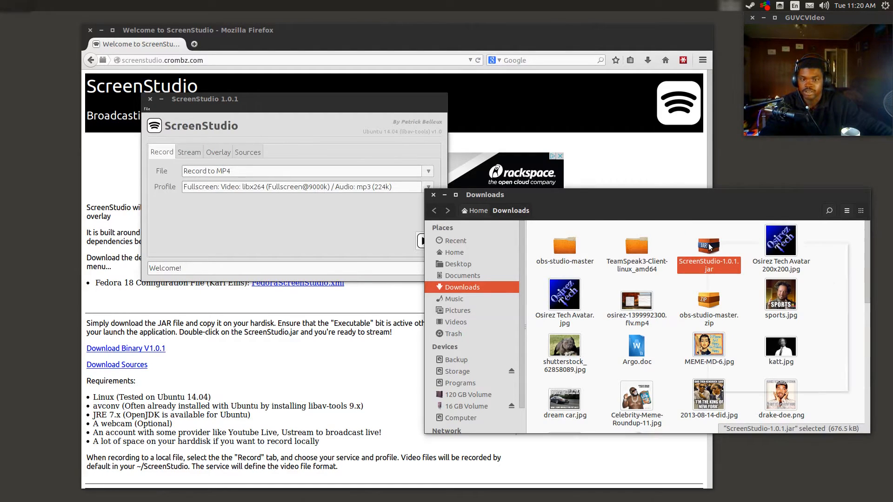
- Run the jar with OpenJDK Java 7 Runtime and minimize the website, leaving ScreenStudio alone
{"action": "right_click", "coordinate": [708, 247]}
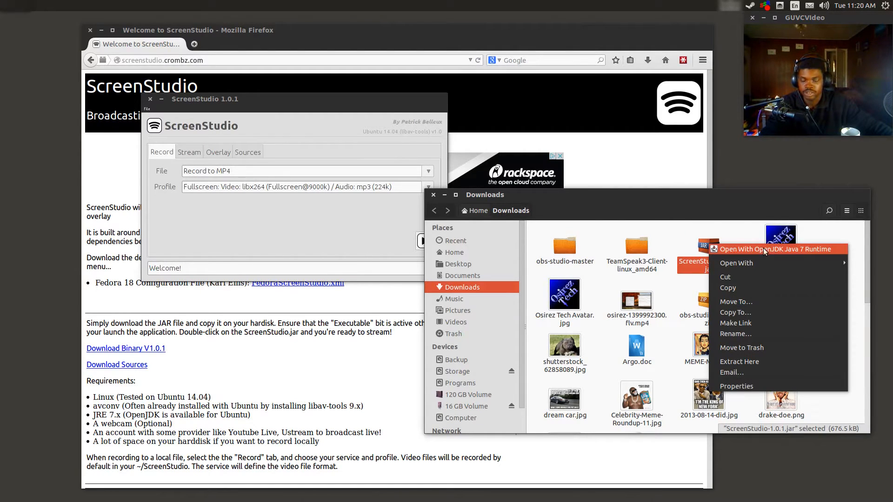
{"action": "mouse_move", "coordinate": [733, 253]}
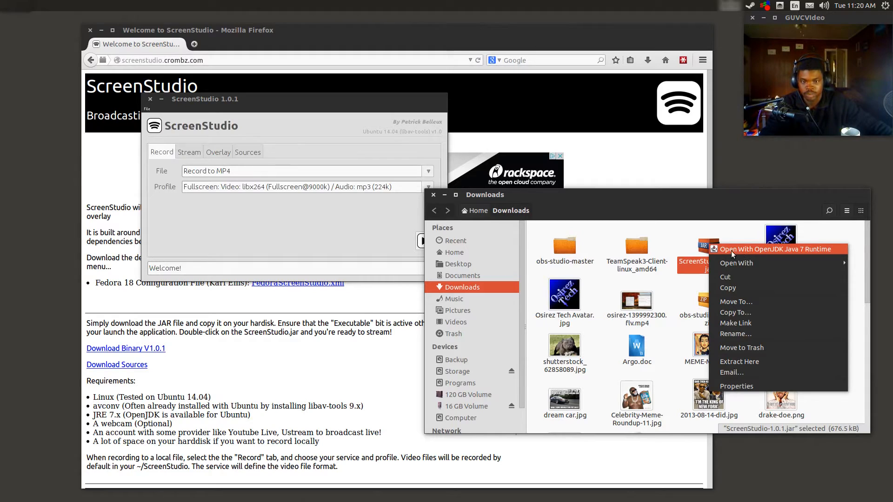
{"action": "mouse_move", "coordinate": [770, 257]}
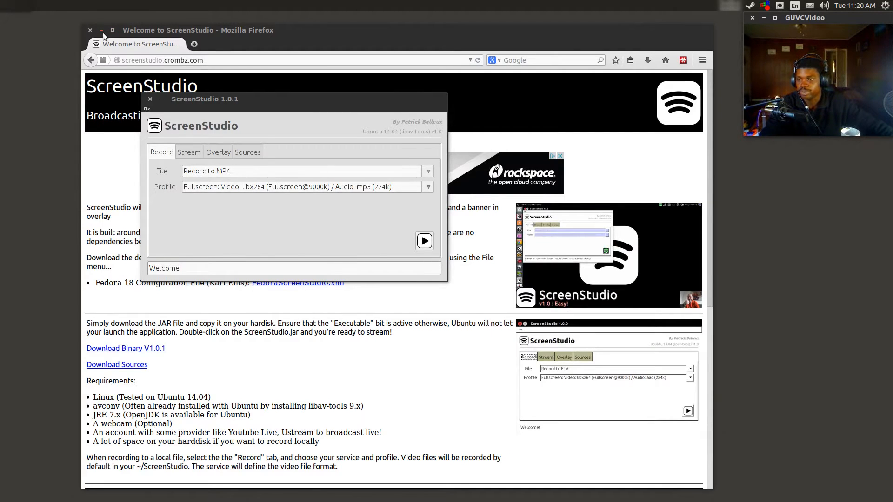
{"action": "left_click", "coordinate": [102, 30]}
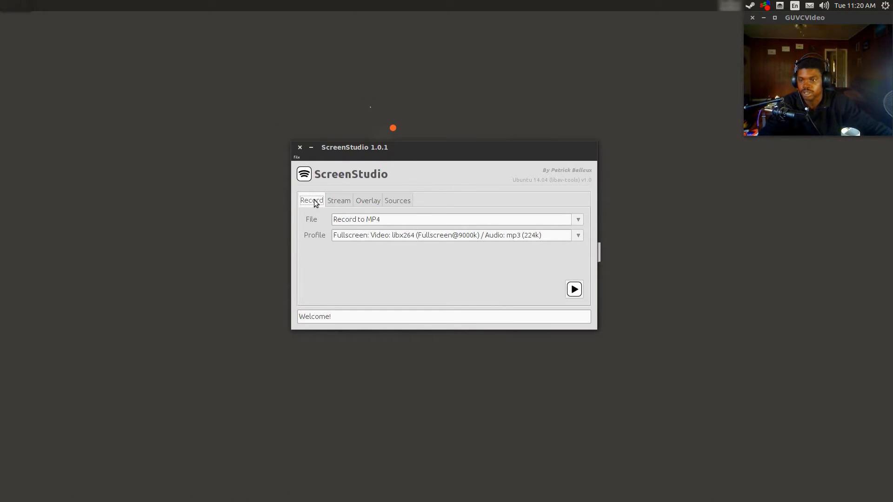
{"action": "mouse_move", "coordinate": [350, 209]}
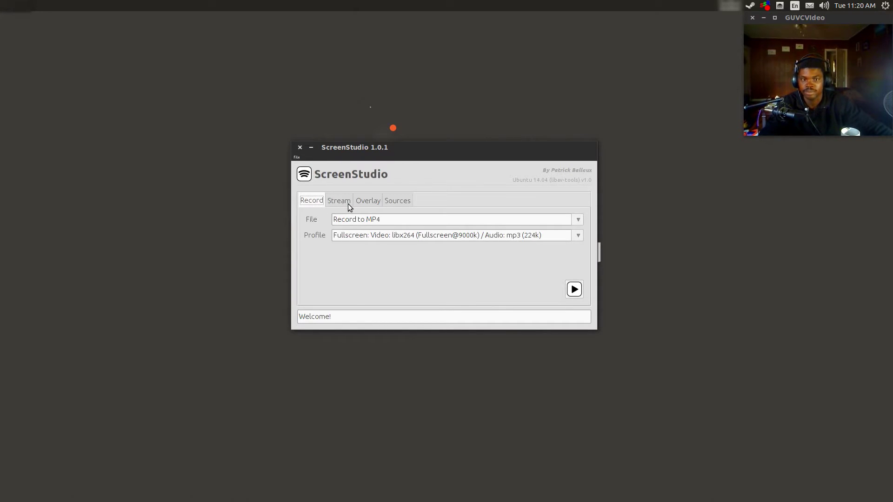
{"action": "mouse_move", "coordinate": [341, 205]}
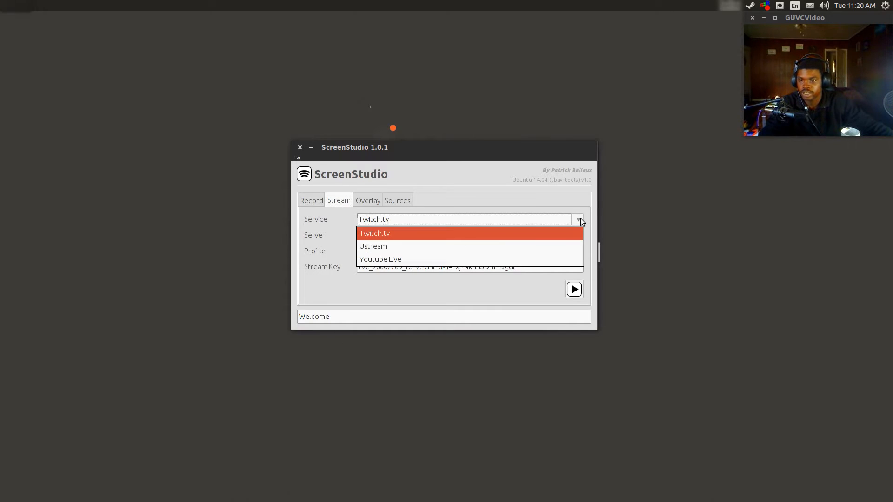
{"action": "mouse_move", "coordinate": [390, 251]}
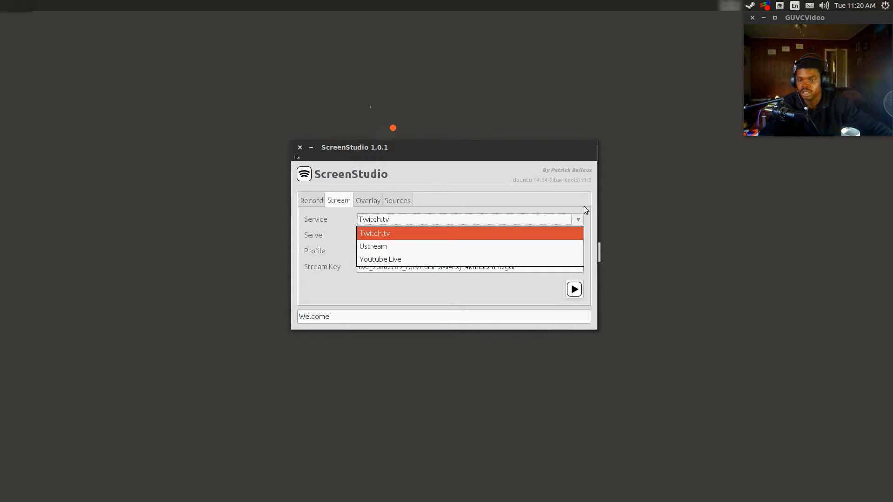
- Keep Twitch.tv as the streaming service and Dallas, TX as the server
{"action": "left_click", "coordinate": [375, 233]}
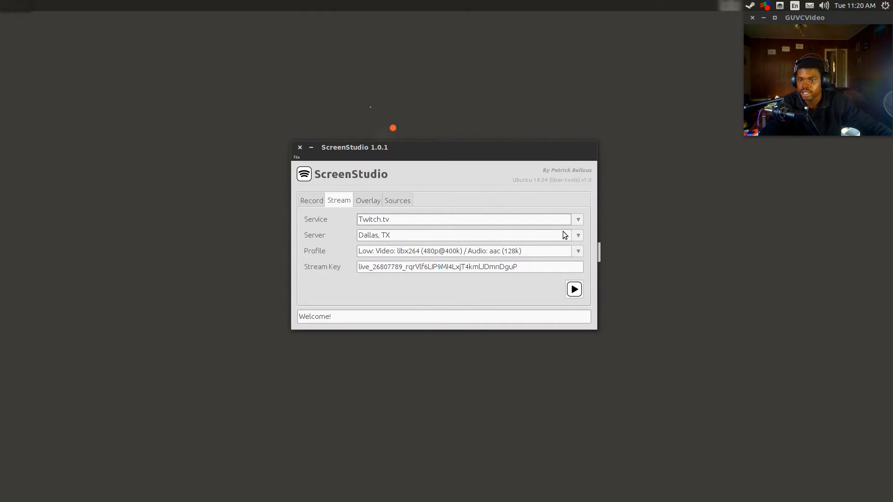
{"action": "left_click", "coordinate": [577, 234]}
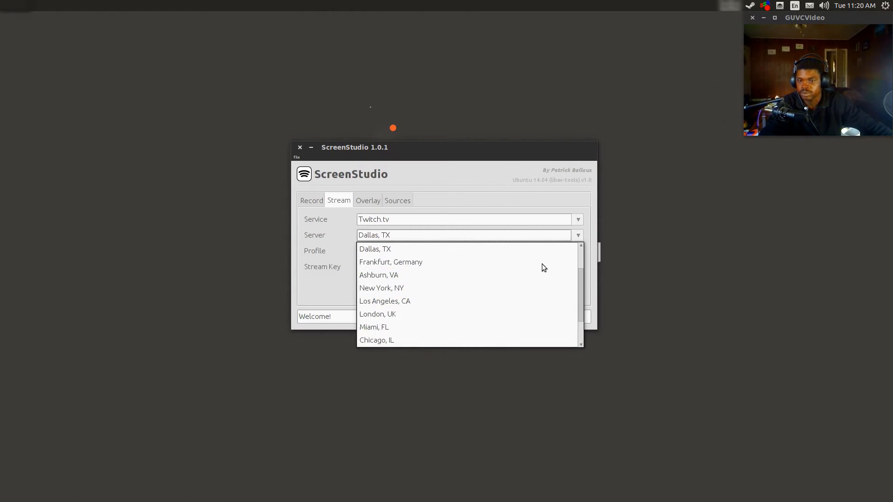
{"action": "mouse_move", "coordinate": [531, 229]}
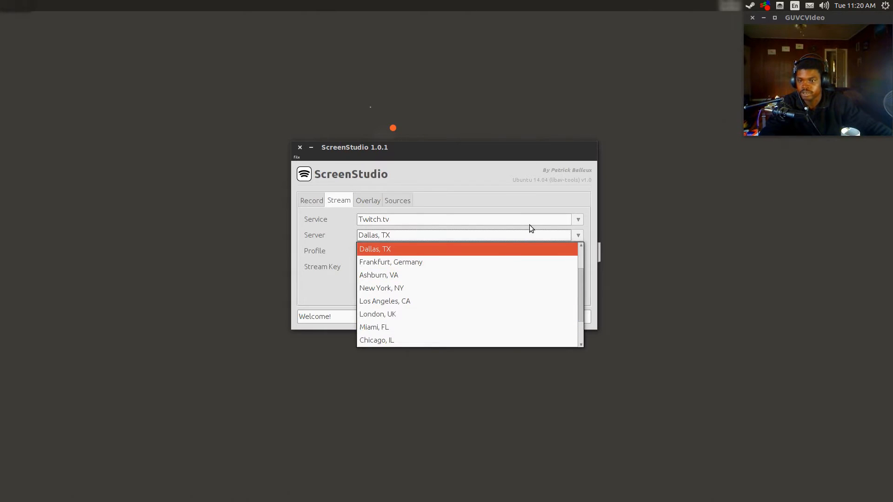
{"action": "left_click", "coordinate": [374, 249]}
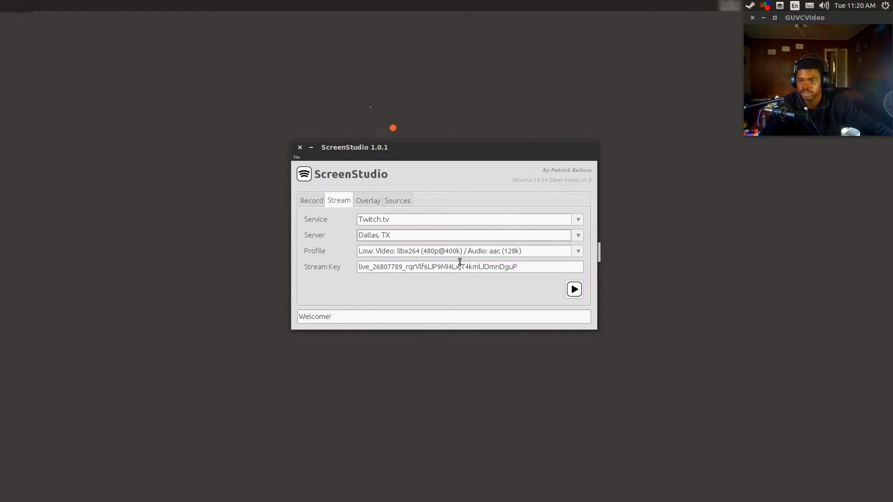
{"action": "mouse_move", "coordinate": [389, 240]}
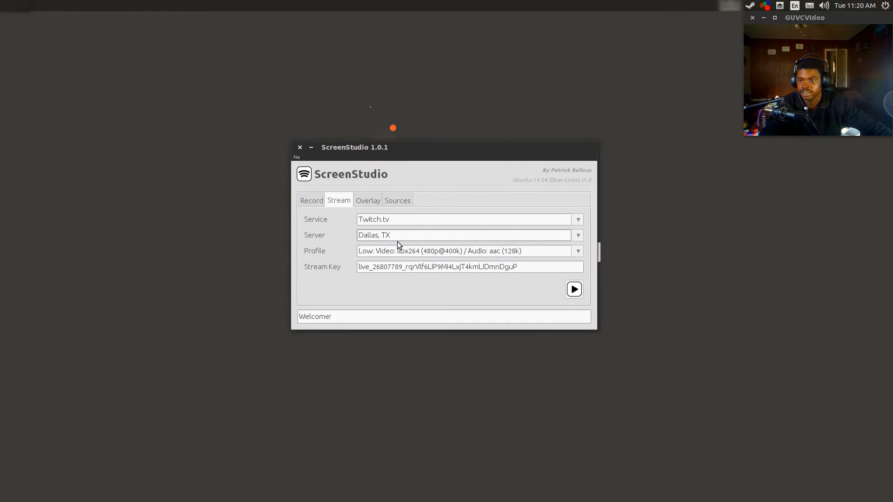
{"action": "mouse_move", "coordinate": [349, 240]}
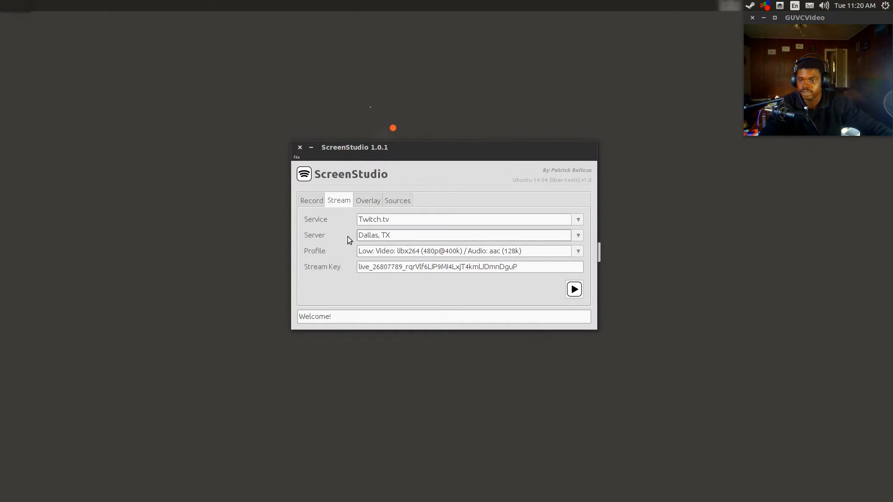
{"action": "mouse_move", "coordinate": [578, 253]}
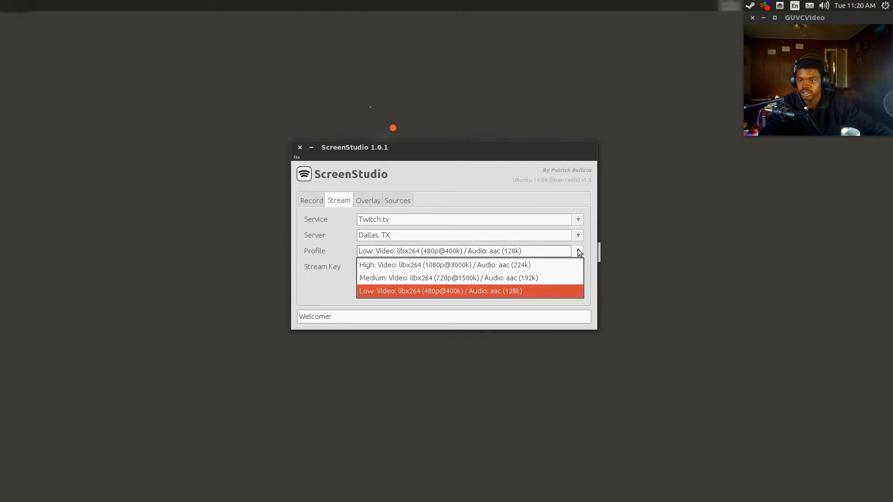
{"action": "mouse_move", "coordinate": [531, 271]}
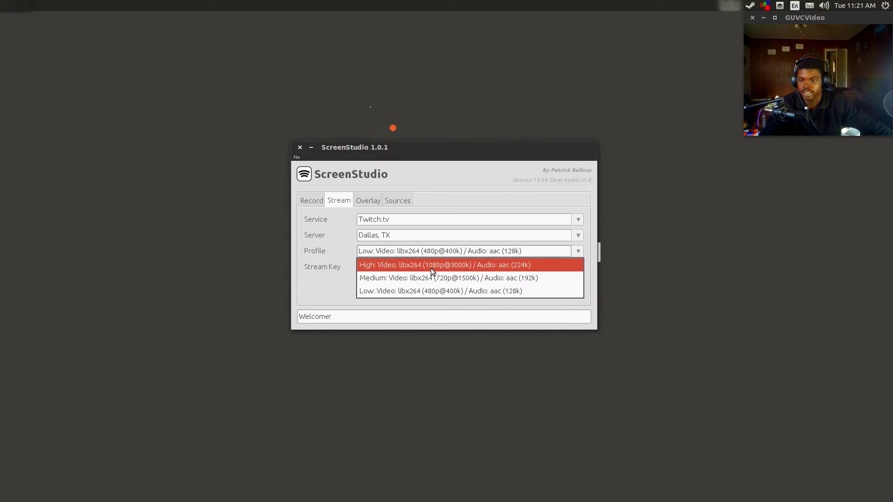
{"action": "mouse_move", "coordinate": [463, 275]}
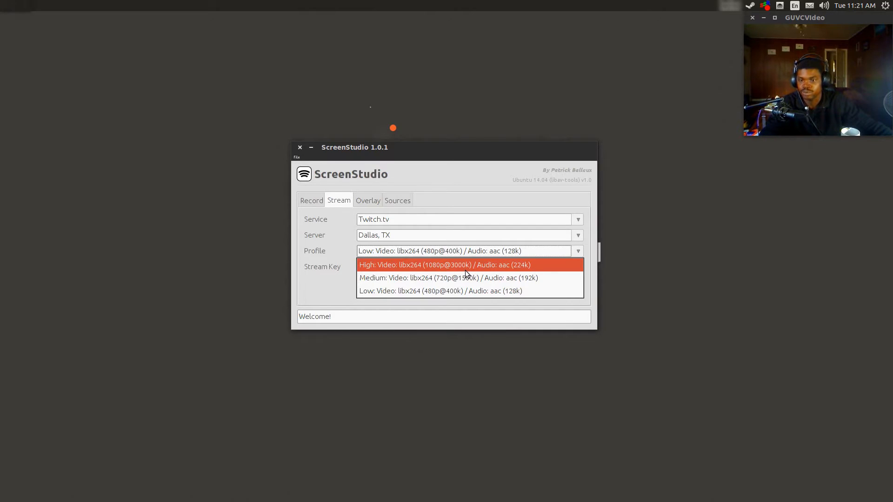
{"action": "mouse_move", "coordinate": [478, 272]}
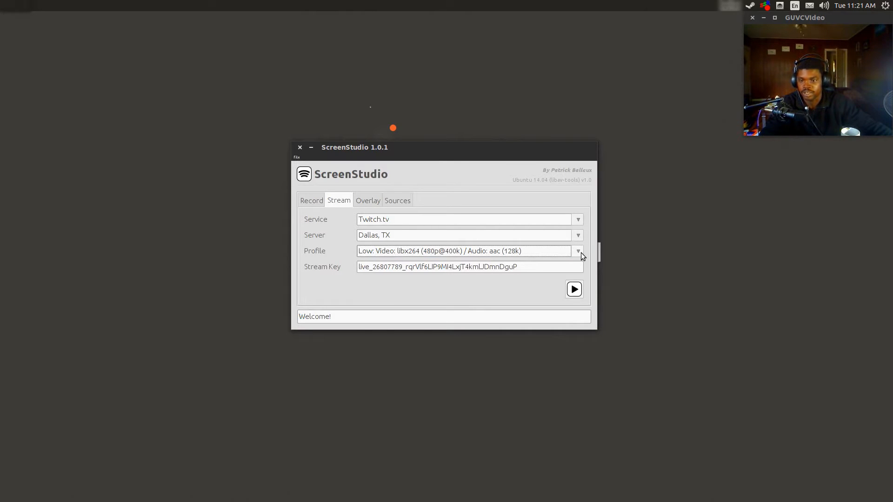
{"action": "left_click", "coordinate": [401, 267]}
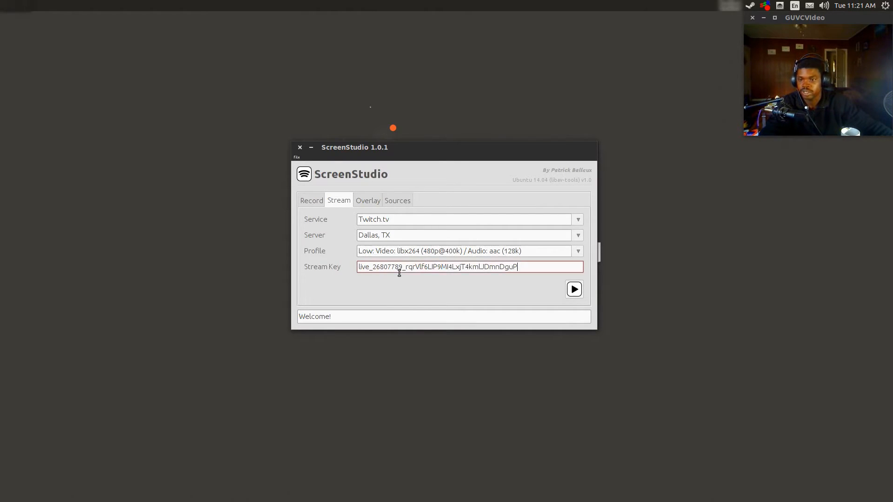
{"action": "left_click", "coordinate": [403, 266]}
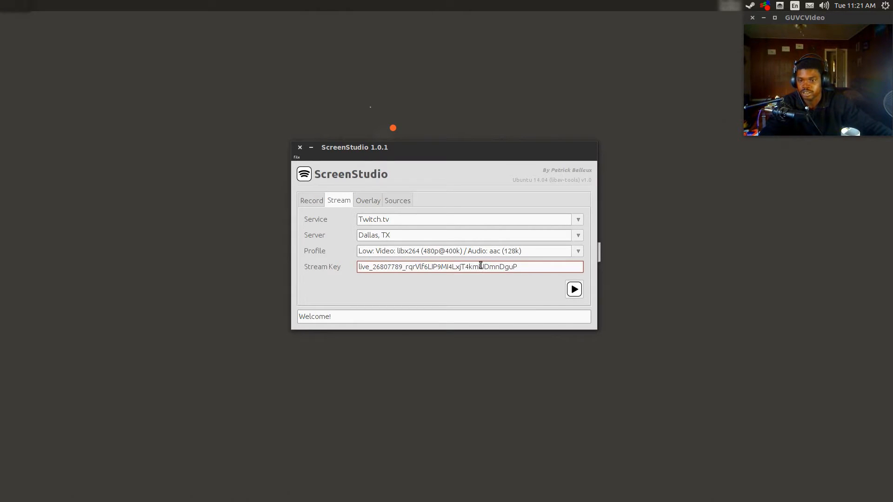
{"action": "triple_click", "coordinate": [480, 266]}
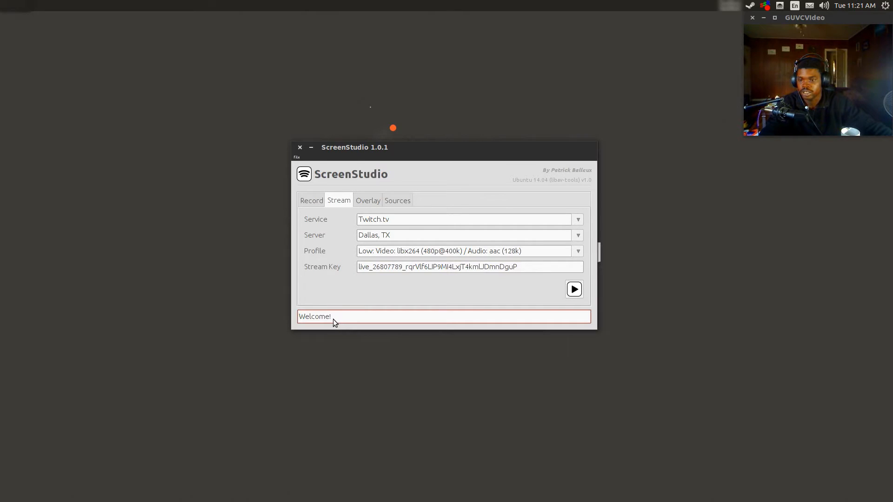
{"action": "left_click", "coordinate": [574, 289]}
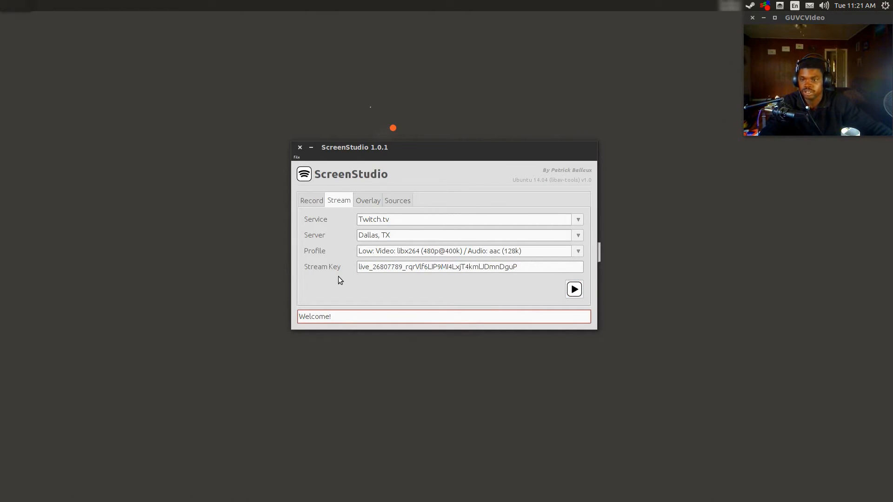
{"action": "left_click", "coordinate": [368, 200]}
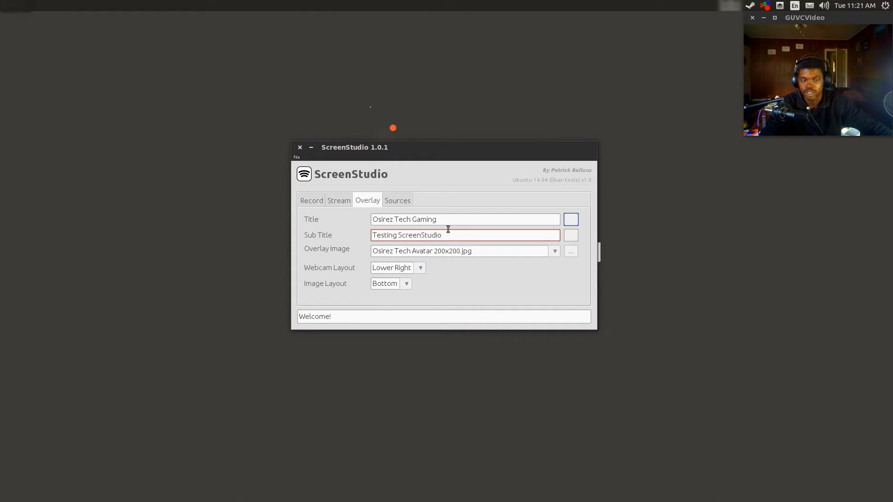
{"action": "mouse_move", "coordinate": [565, 171]}
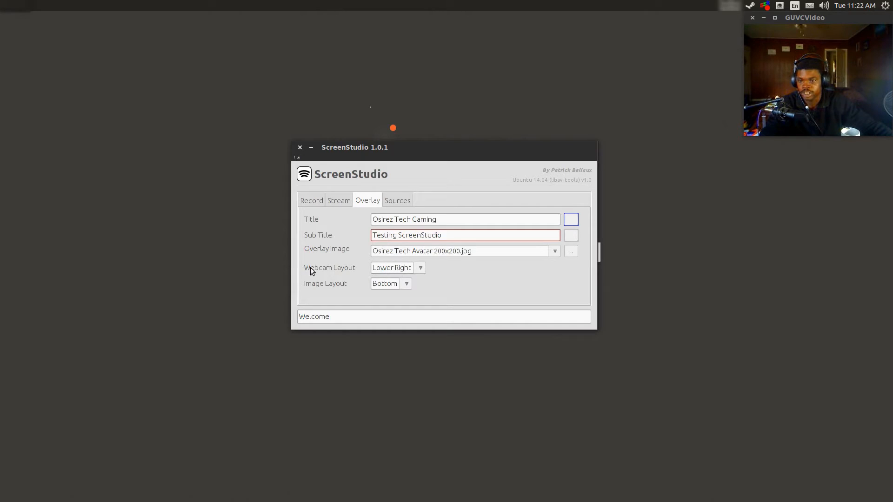
{"action": "mouse_move", "coordinate": [357, 288]}
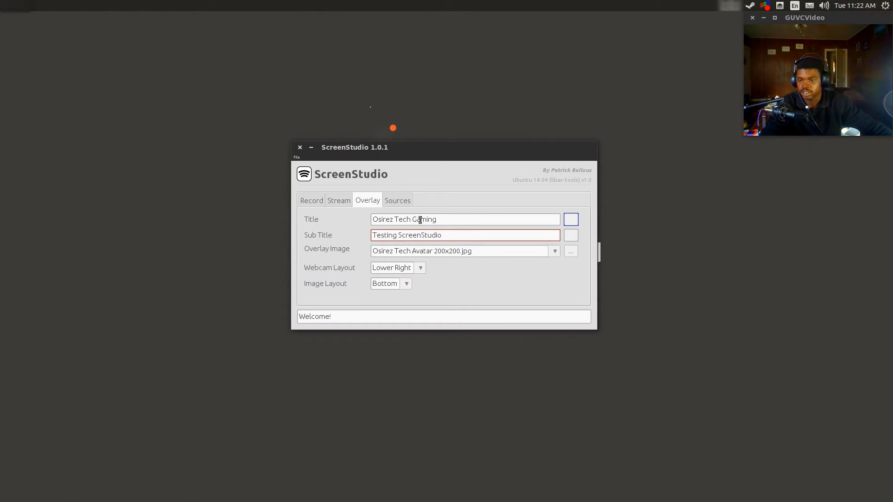
{"action": "mouse_move", "coordinate": [421, 215]}
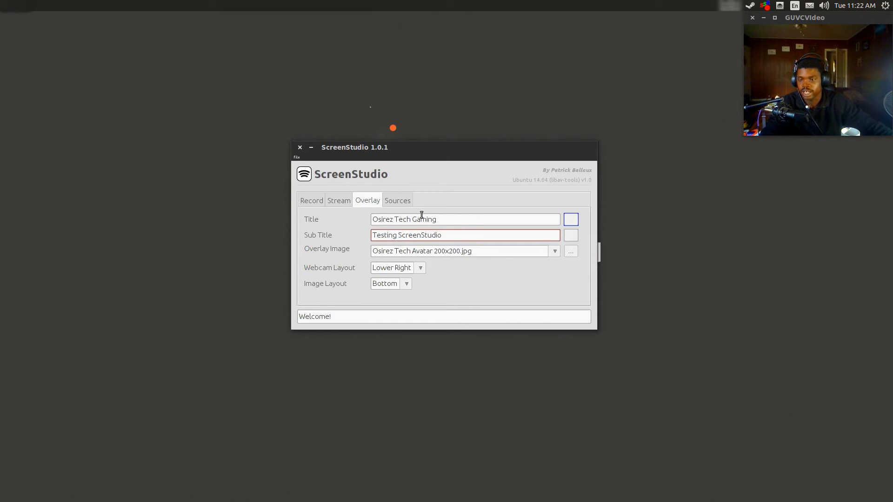
{"action": "mouse_move", "coordinate": [353, 240]}
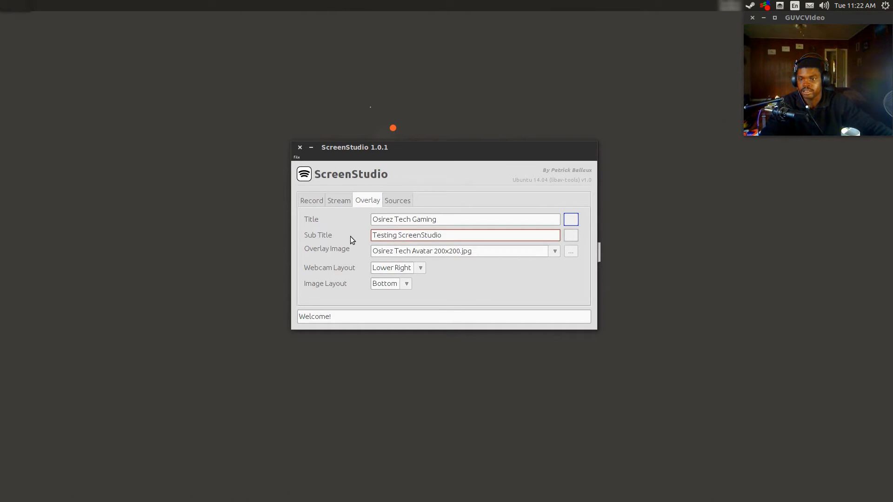
{"action": "mouse_move", "coordinate": [368, 242]}
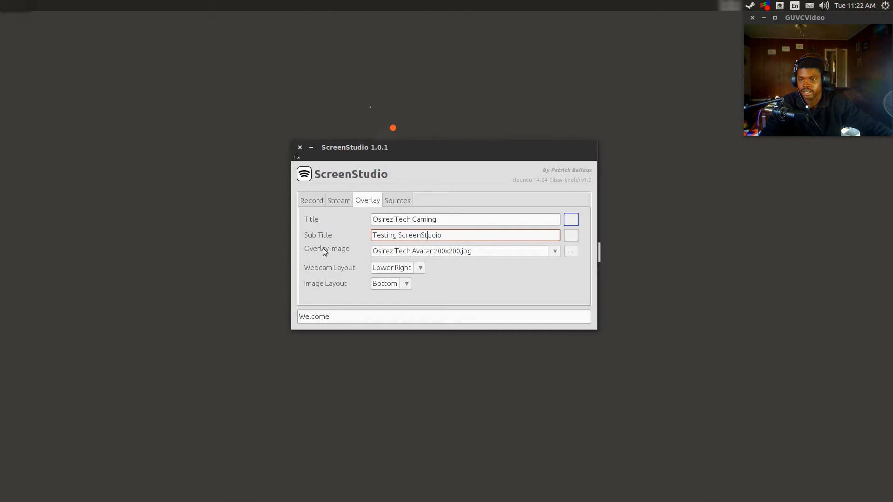
{"action": "mouse_move", "coordinate": [501, 254]}
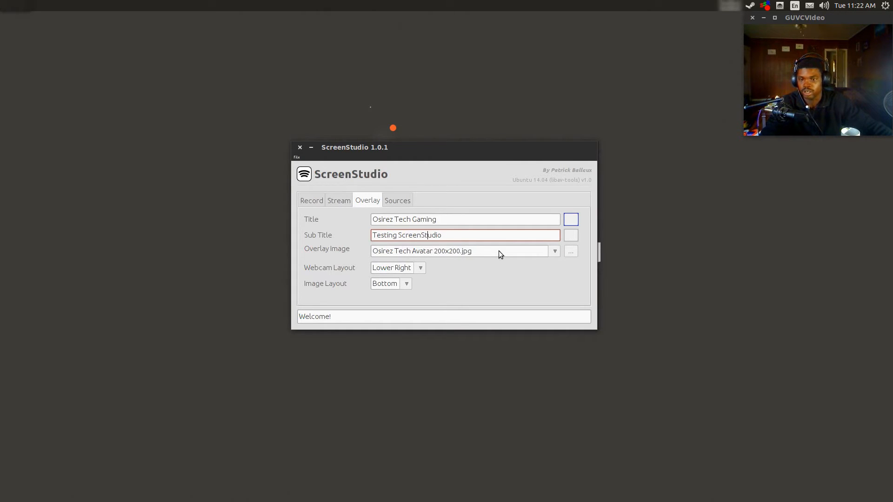
{"action": "left_click", "coordinate": [555, 251]}
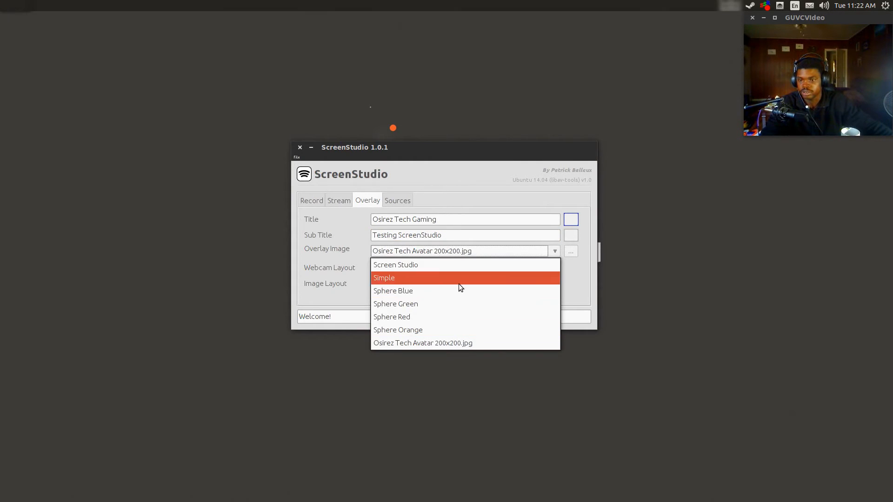
{"action": "mouse_move", "coordinate": [480, 343]}
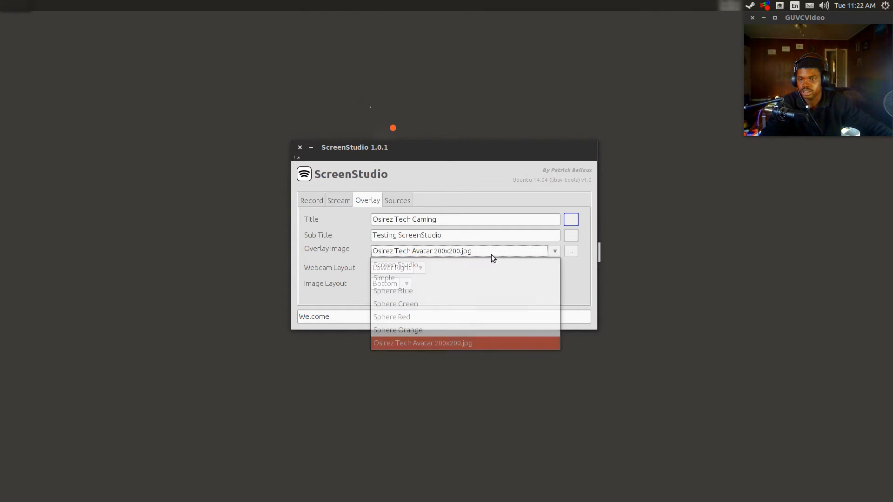
{"action": "left_click", "coordinate": [422, 342]}
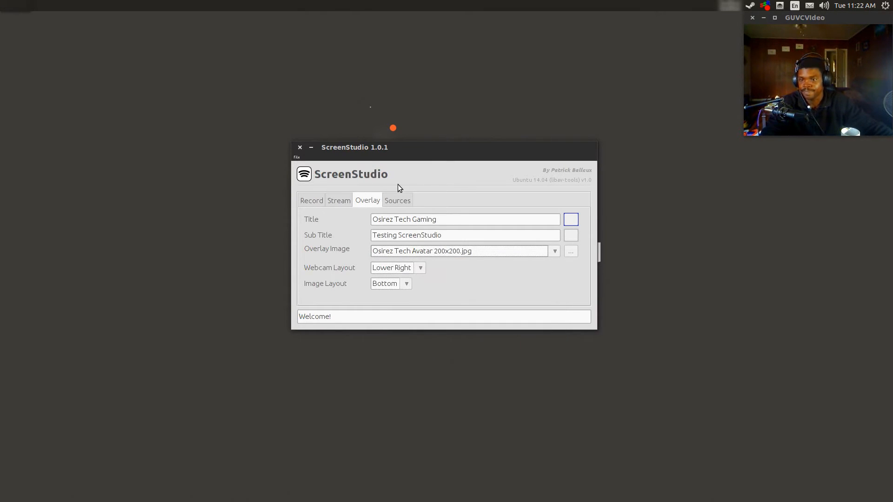
{"action": "left_click", "coordinate": [397, 200]}
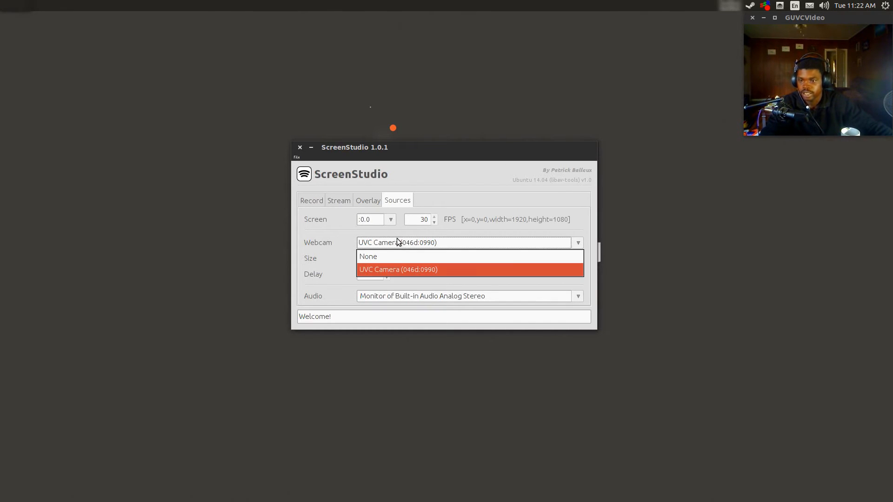
- Keep UVC Camera as the webcam source and check the audio source list
{"action": "left_click", "coordinate": [398, 270]}
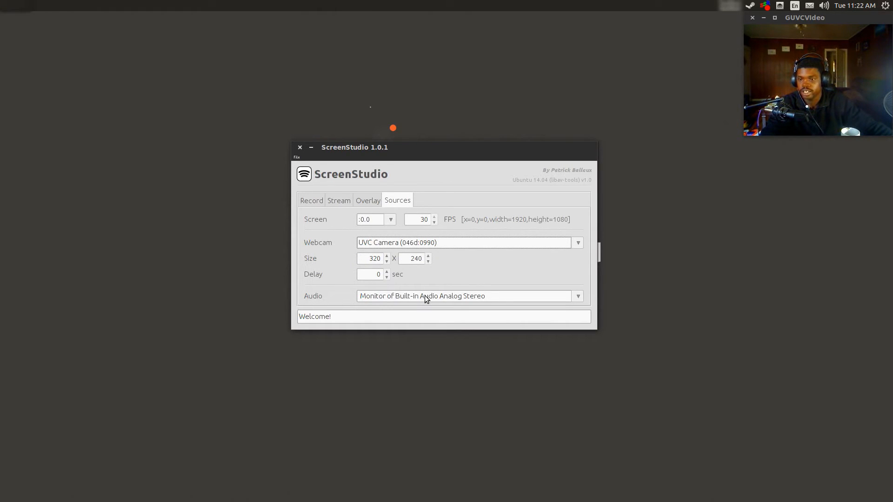
{"action": "mouse_move", "coordinate": [468, 299]}
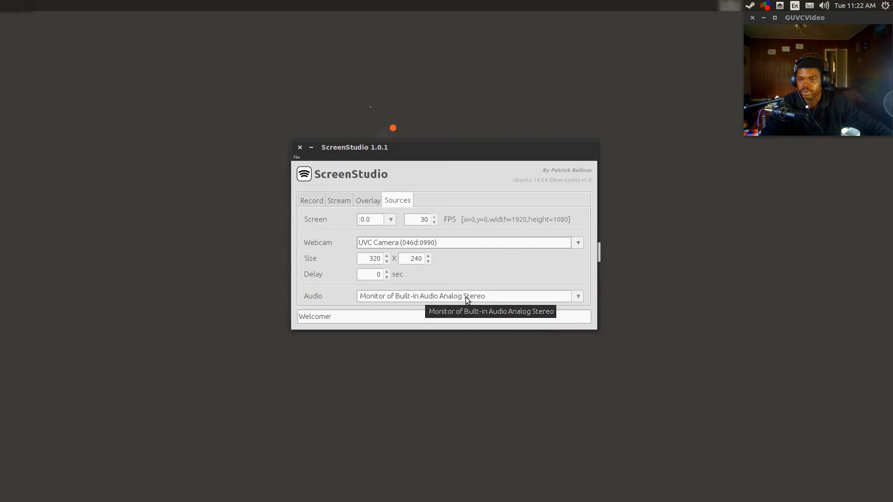
{"action": "left_click", "coordinate": [577, 296]}
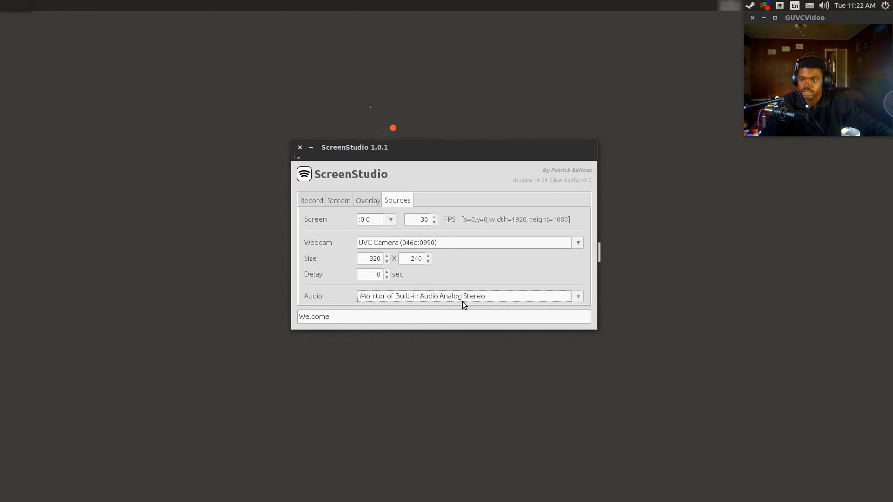
{"action": "mouse_move", "coordinate": [469, 299]}
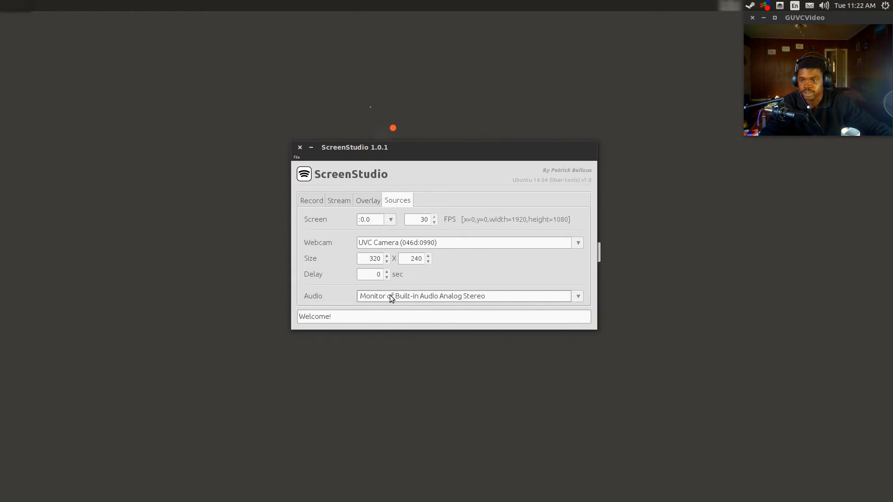
{"action": "mouse_move", "coordinate": [3, 38]}
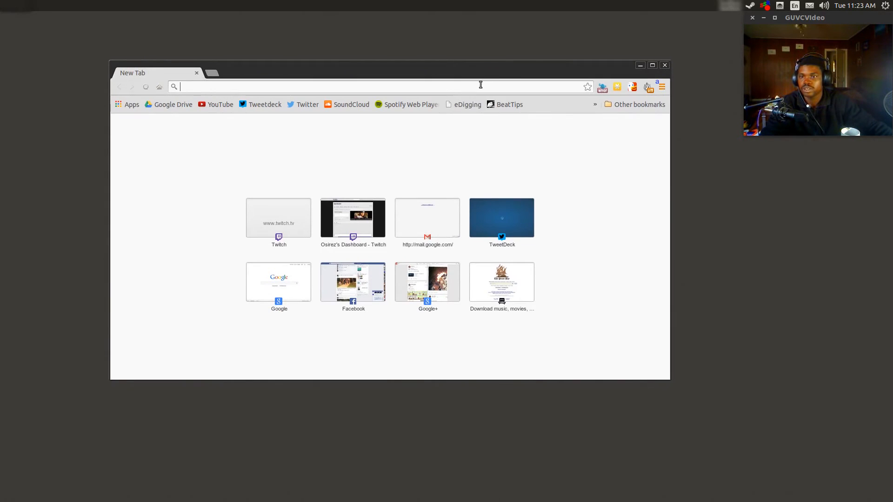
- Load twitch.tv in a new tab and bring up the account menu
{"action": "type", "text": "twitch.tv"}
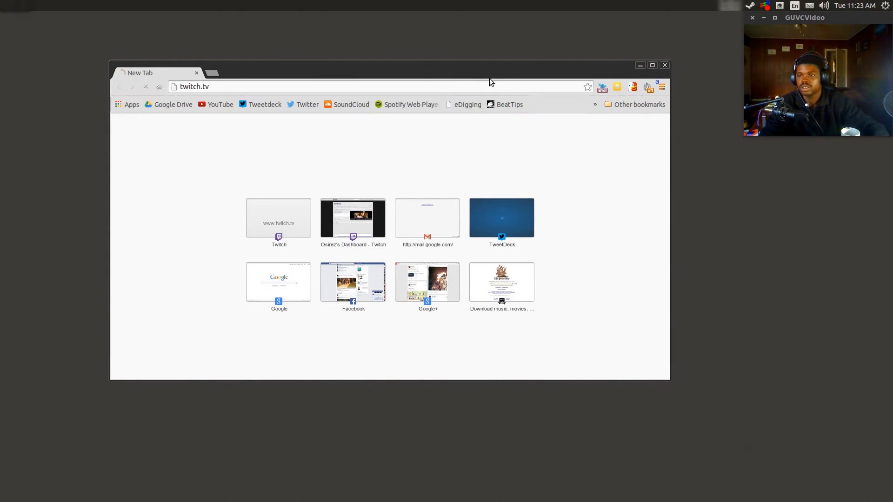
{"action": "left_click", "coordinate": [279, 218]}
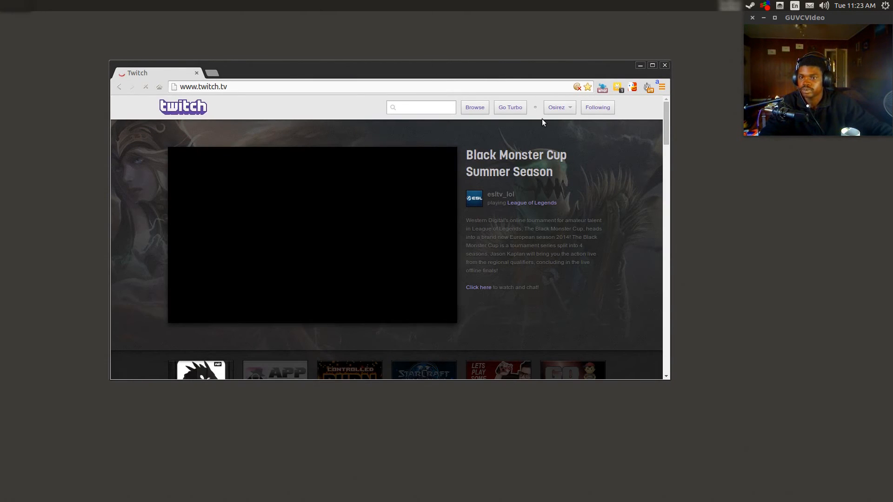
{"action": "left_click", "coordinate": [558, 108]}
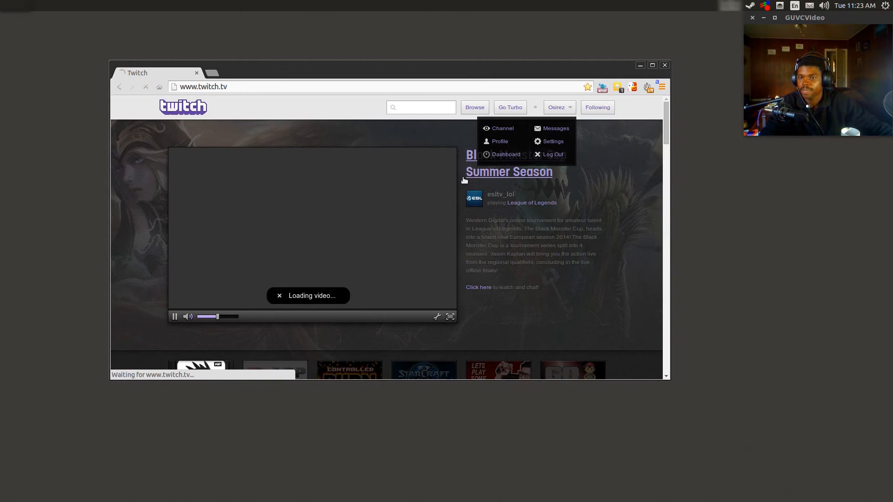
- Go to the Dashboard's Recorded list and select the latest 'Testing ScreenStudio' broadcast
{"action": "left_click", "coordinate": [506, 154]}
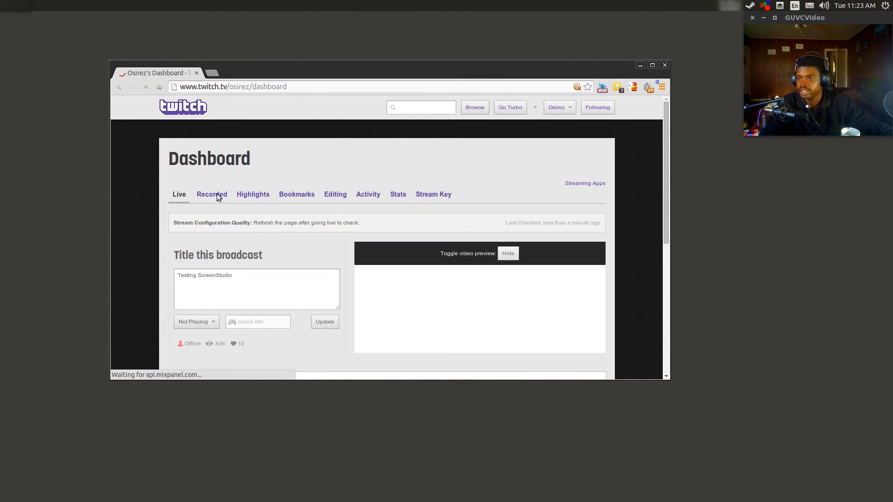
{"action": "left_click", "coordinate": [212, 195]}
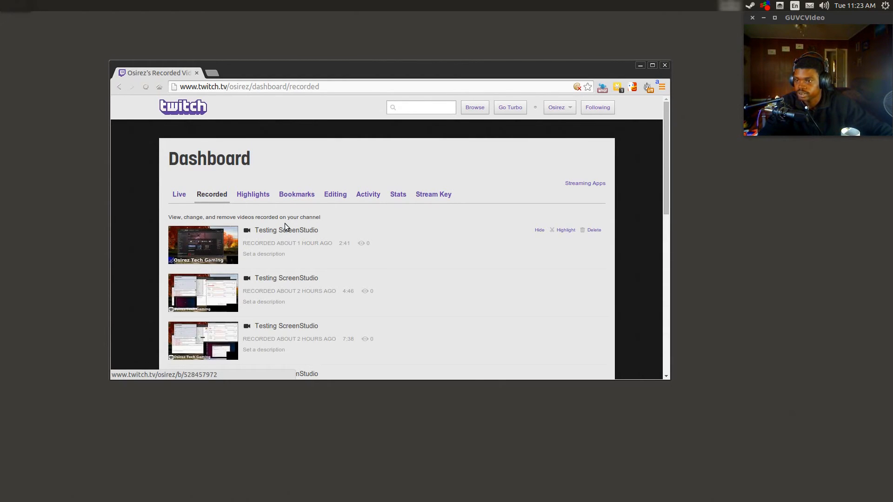
{"action": "left_click", "coordinate": [286, 230]}
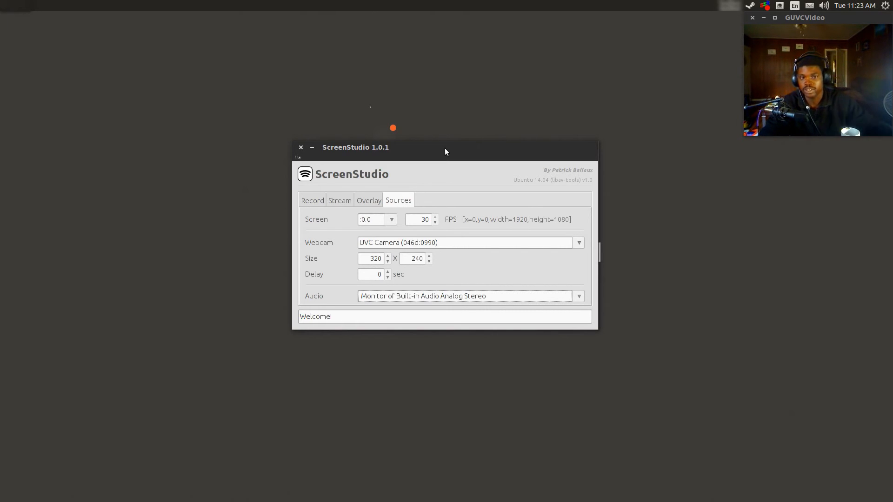
{"action": "mouse_move", "coordinate": [599, 146]}
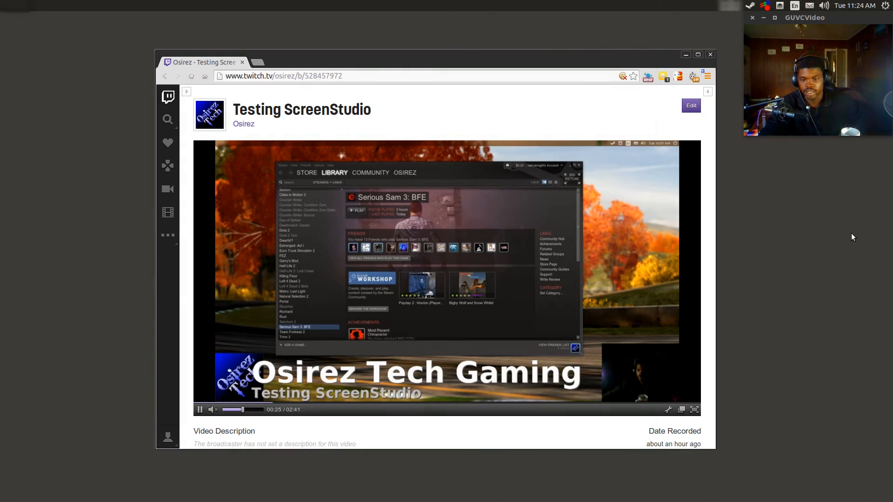
{"action": "mouse_move", "coordinate": [839, 235]}
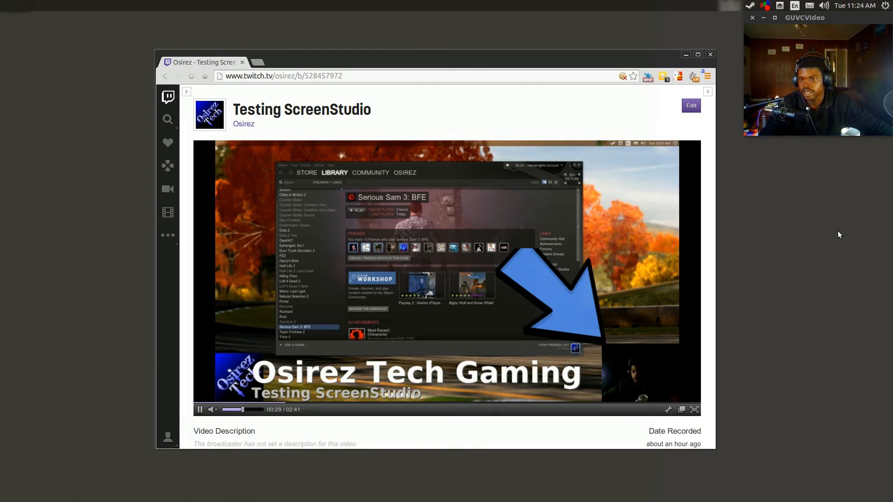
{"action": "mouse_move", "coordinate": [815, 249]}
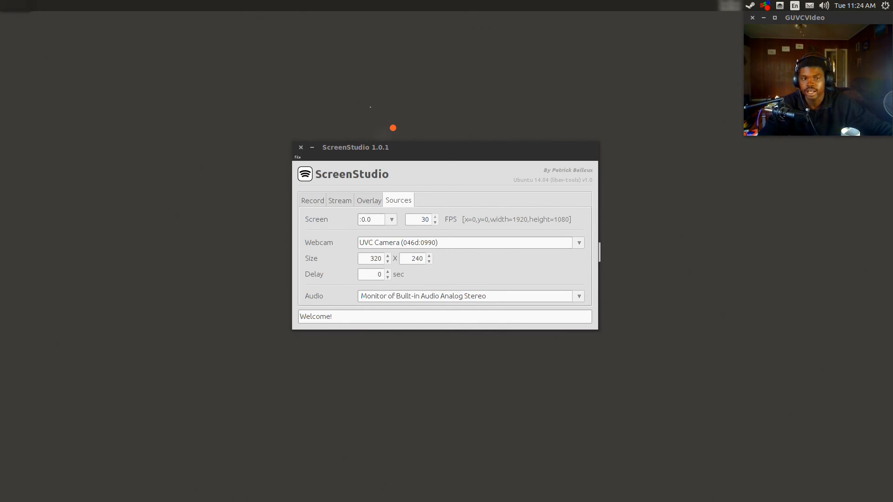
{"action": "mouse_move", "coordinate": [338, 152]}
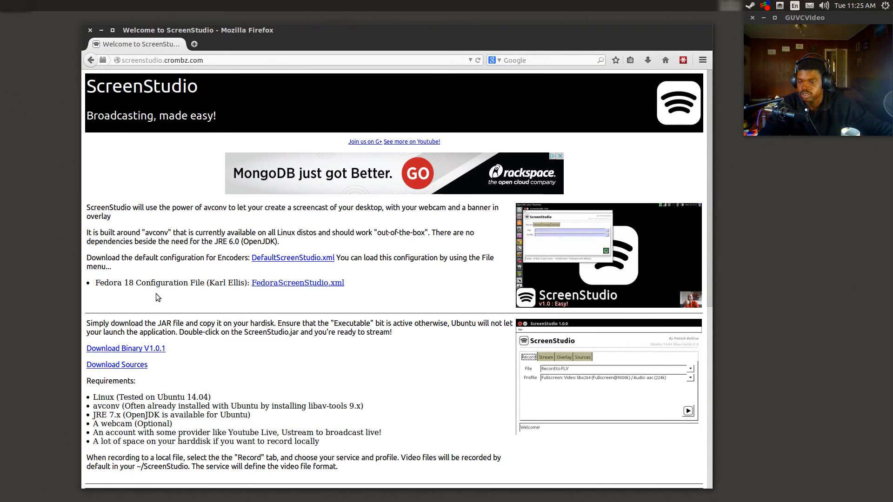
{"action": "scroll", "scroll_direction": "down", "scroll_amount": 3}
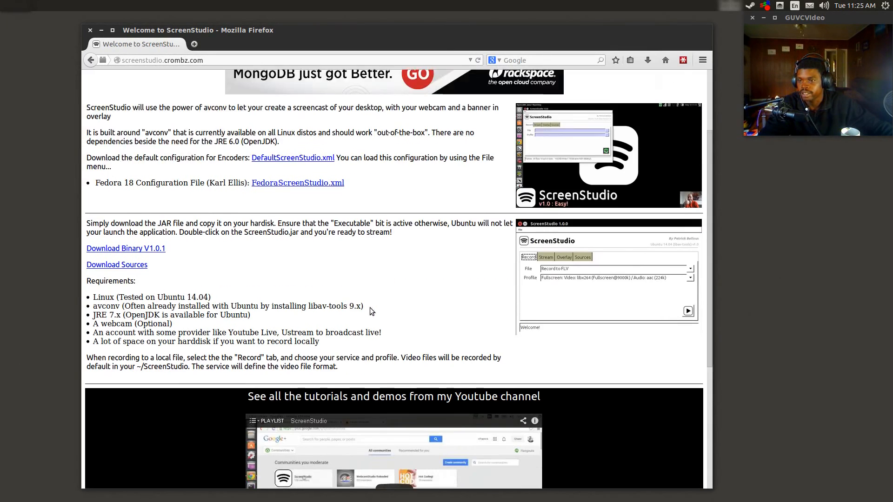
{"action": "scroll", "scroll_direction": "down", "scroll_amount": 3}
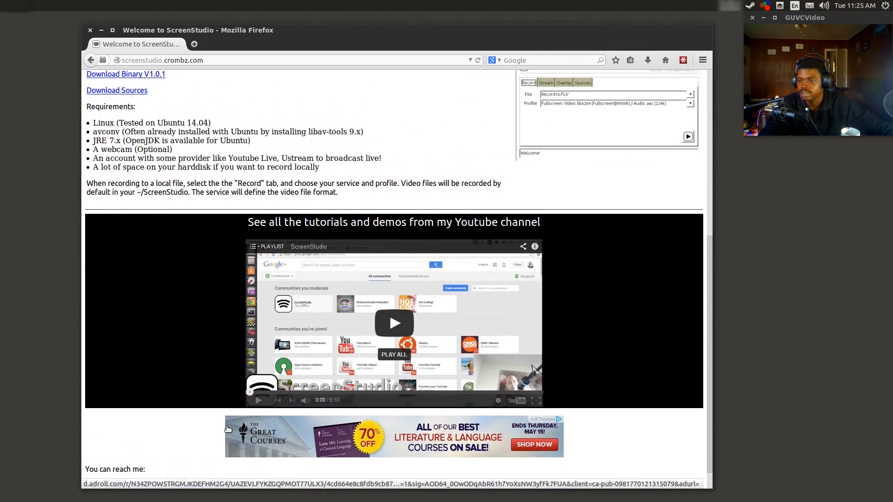
{"action": "scroll", "scroll_direction": "down", "scroll_amount": 3}
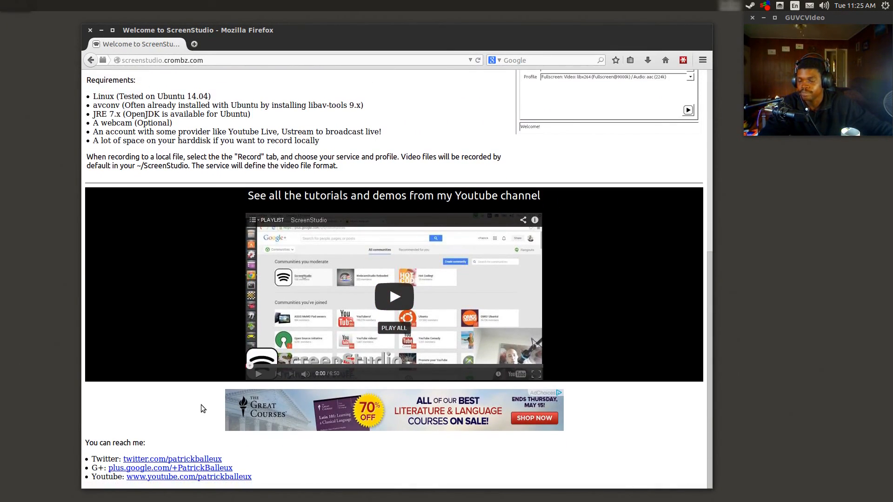
{"action": "scroll", "scroll_direction": "up", "scroll_amount": 3}
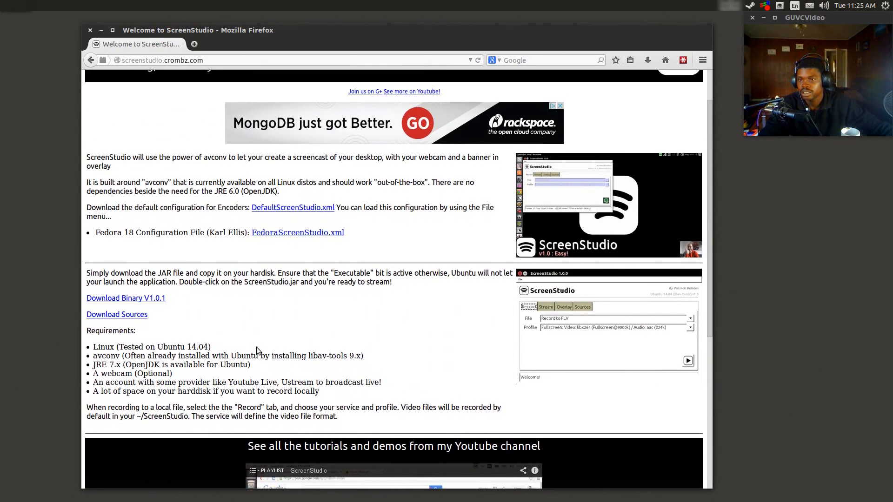
{"action": "scroll", "scroll_direction": "up", "scroll_amount": 3}
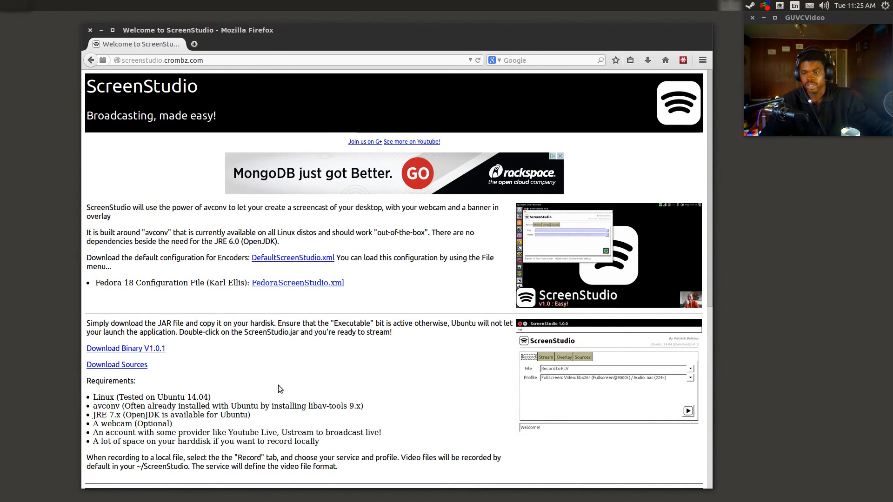
{"action": "scroll", "scroll_direction": "down", "scroll_amount": 3}
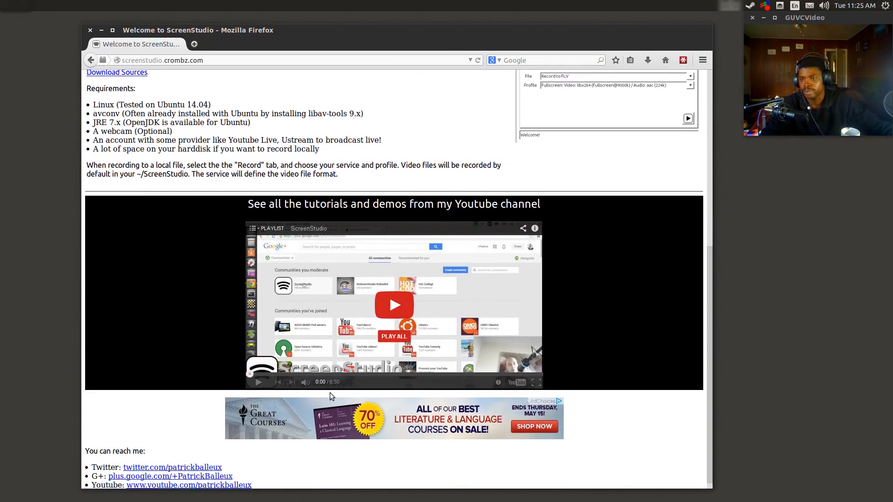
{"action": "scroll", "scroll_direction": "down", "scroll_amount": 3}
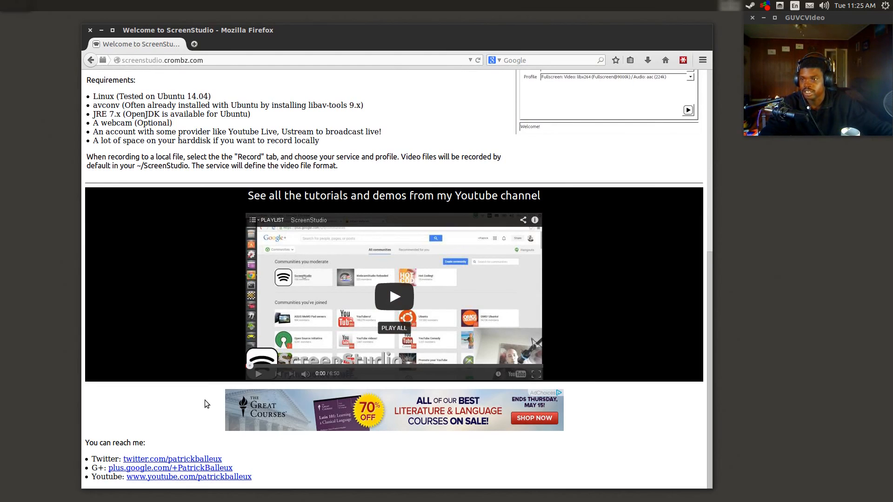
{"action": "mouse_move", "coordinate": [199, 403]}
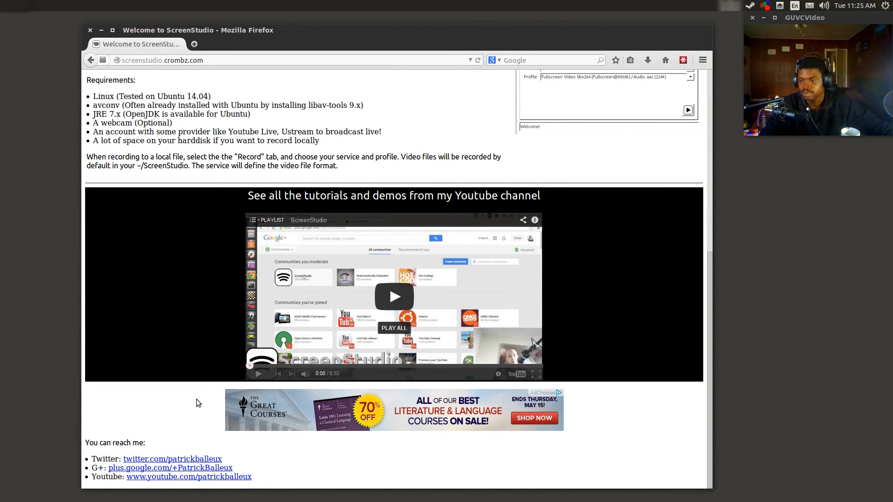
{"action": "mouse_move", "coordinate": [195, 408]}
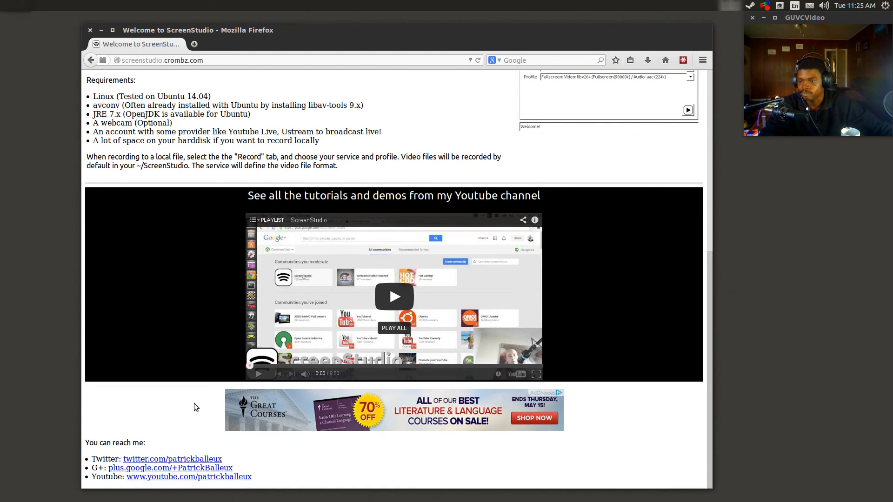
{"action": "mouse_move", "coordinate": [191, 418]}
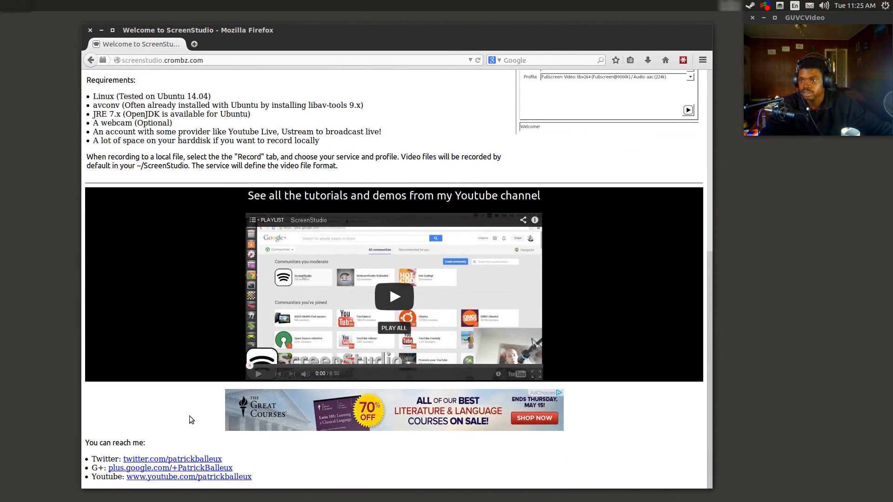
{"action": "mouse_move", "coordinate": [188, 442]}
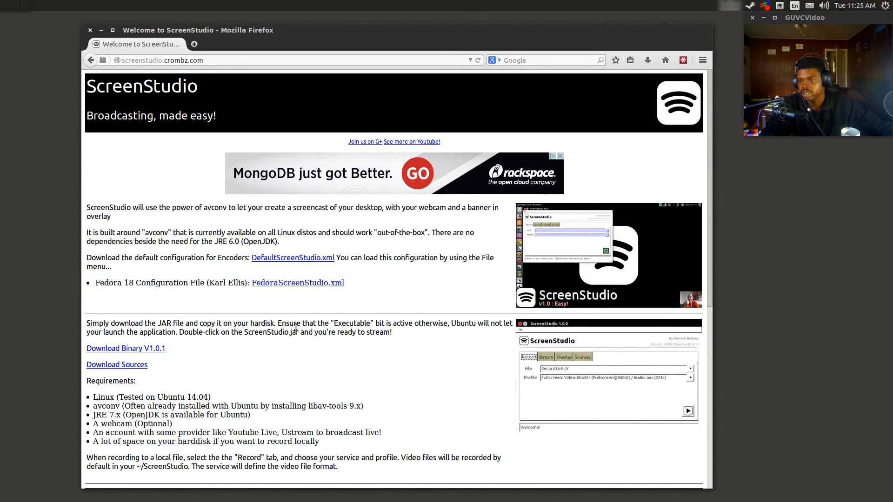
{"action": "mouse_move", "coordinate": [379, 229]}
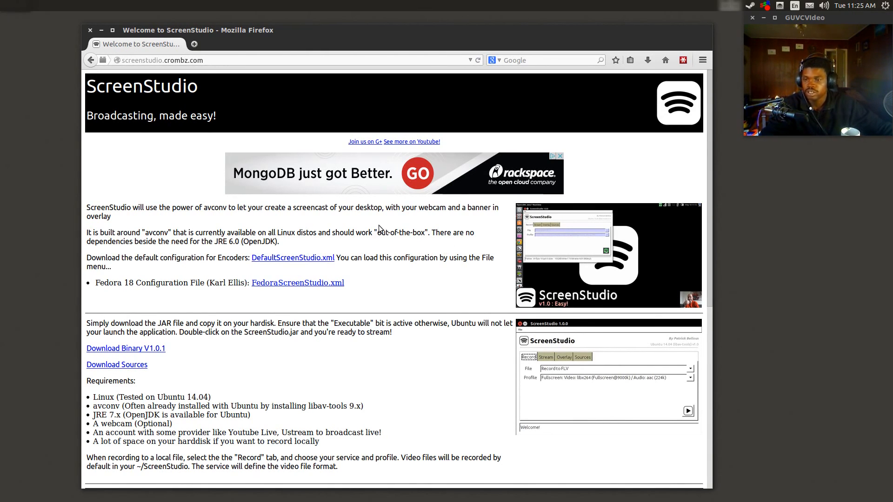
{"action": "left_click_drag", "start_coordinate": [268, 232], "coordinate": [279, 241]}
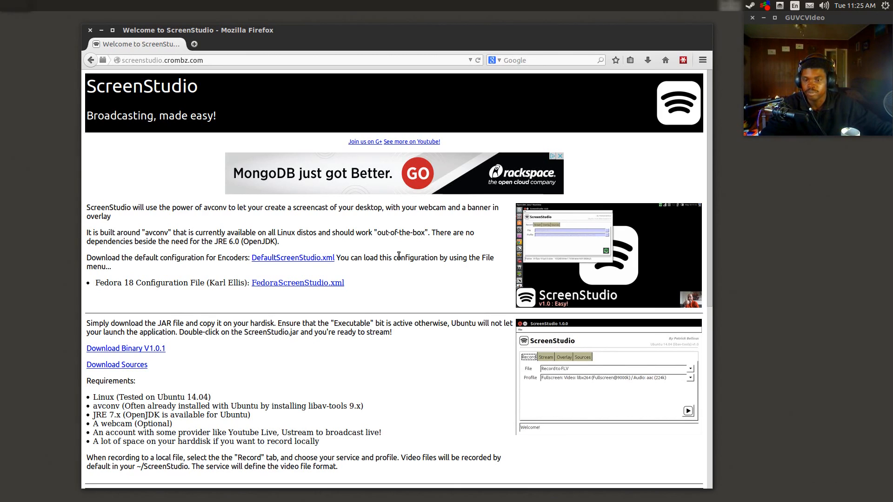
{"action": "scroll", "scroll_direction": "down", "scroll_amount": 3}
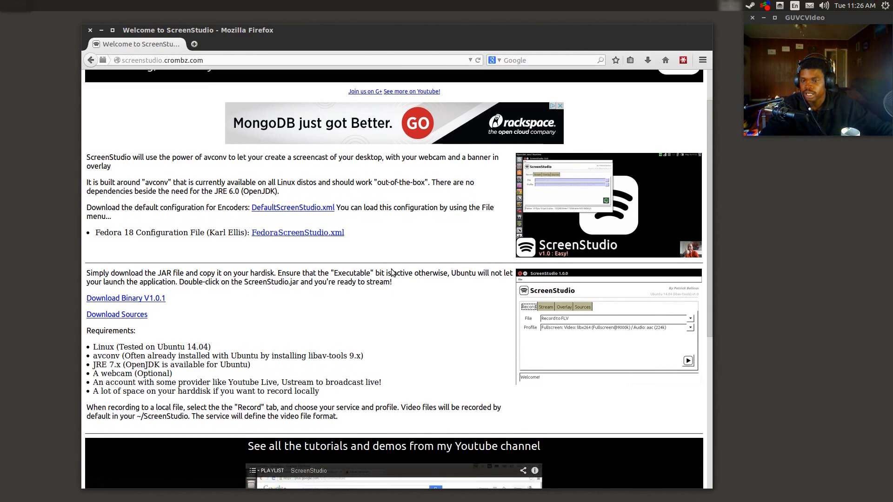
{"action": "scroll", "scroll_direction": "down", "scroll_amount": 3}
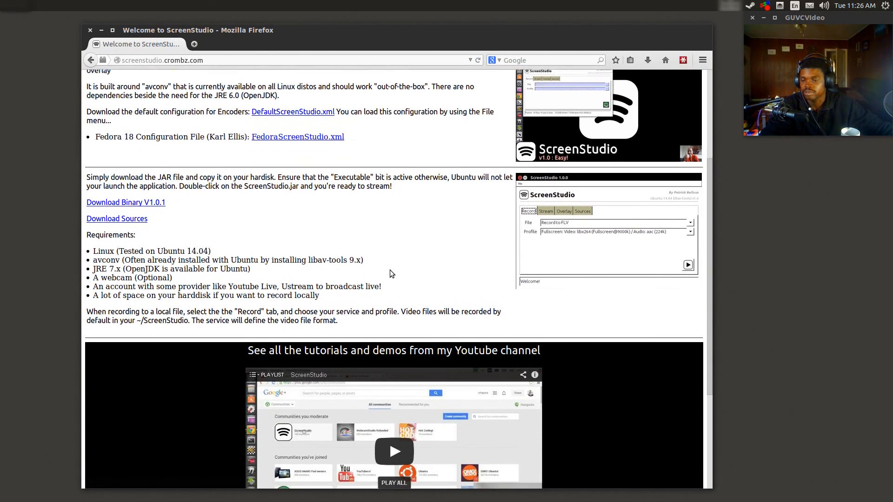
{"action": "scroll", "scroll_direction": "down", "scroll_amount": 3}
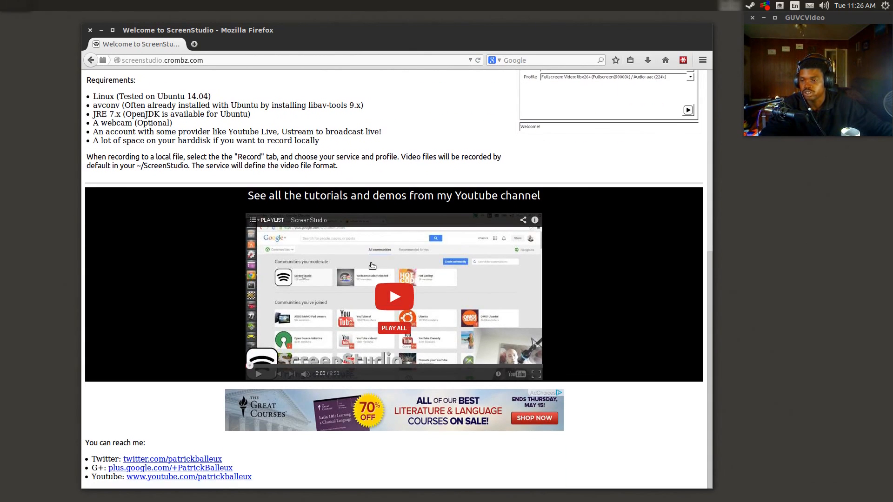
{"action": "scroll", "scroll_direction": "up", "scroll_amount": 3}
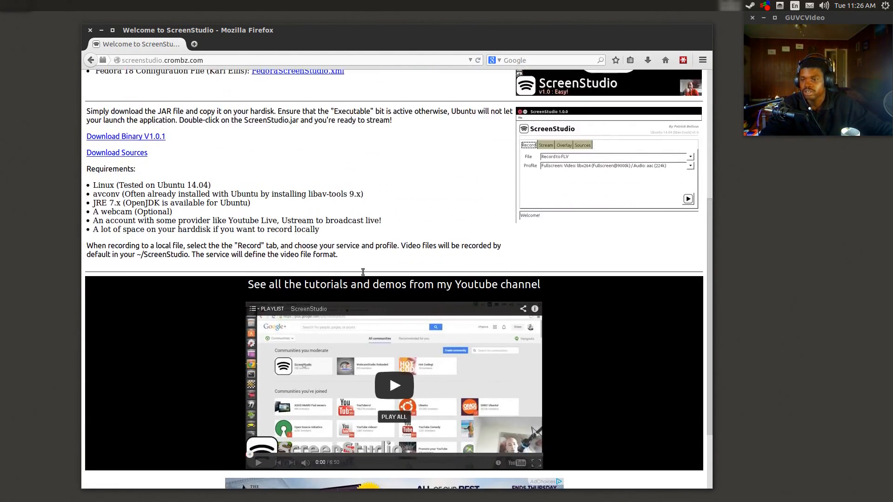
{"action": "scroll", "scroll_direction": "down", "scroll_amount": 3}
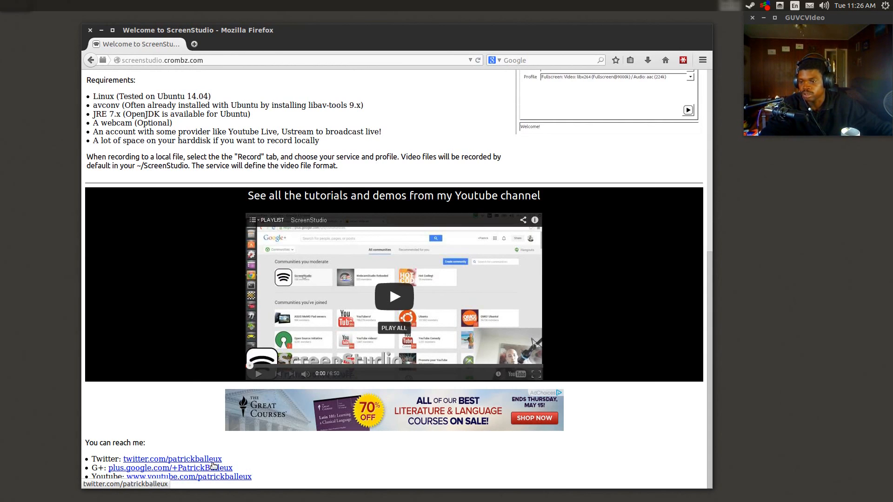
{"action": "mouse_move", "coordinate": [230, 468]}
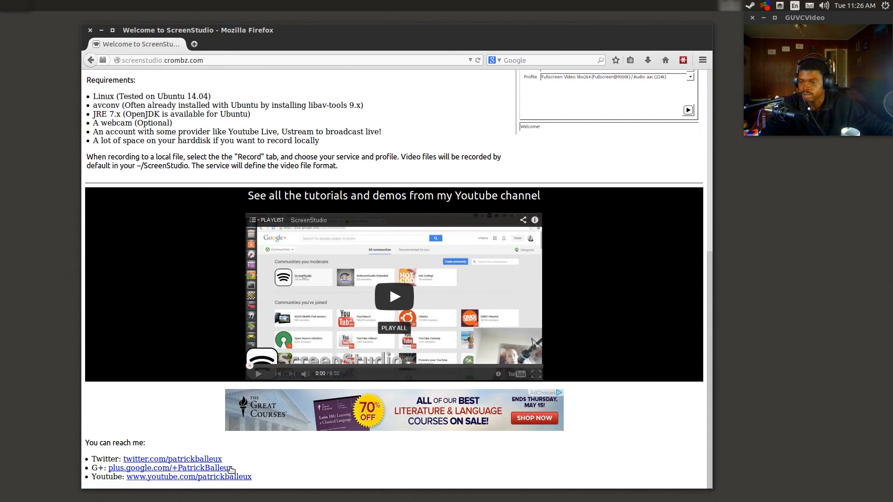
{"action": "mouse_move", "coordinate": [268, 454]}
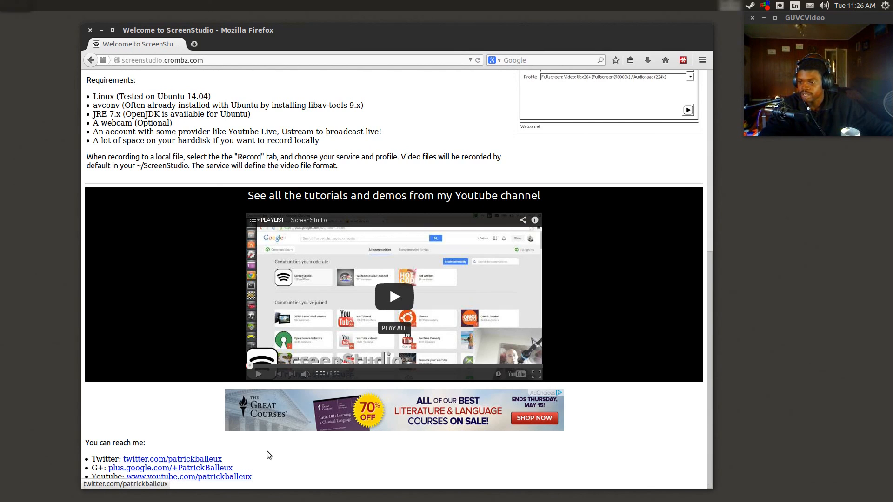
{"action": "mouse_move", "coordinate": [185, 473]}
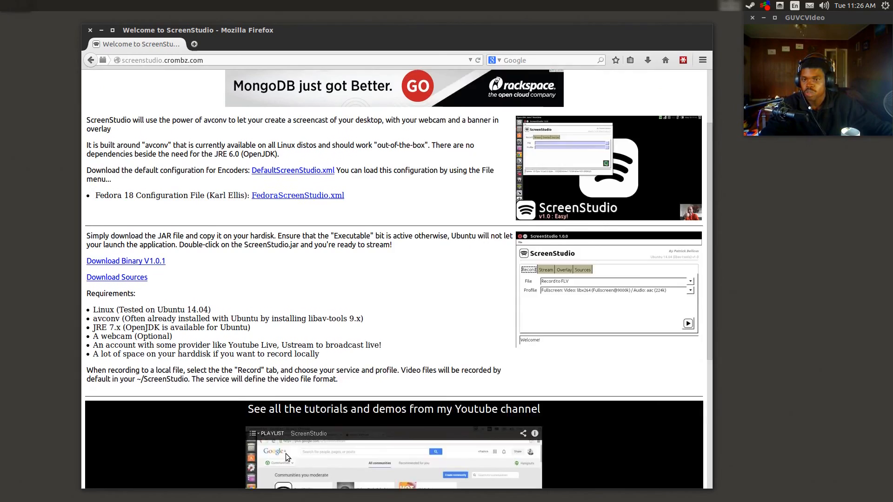
{"action": "scroll", "scroll_direction": "up", "scroll_amount": 3}
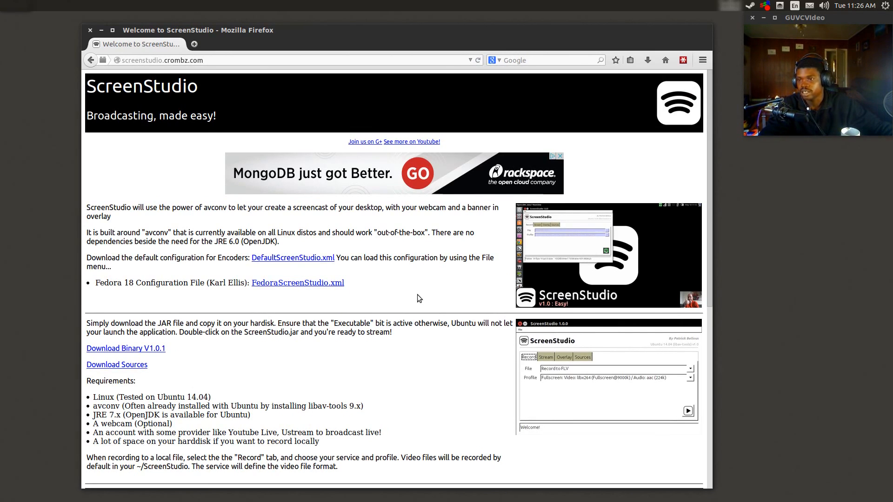
{"action": "mouse_move", "coordinate": [394, 291]}
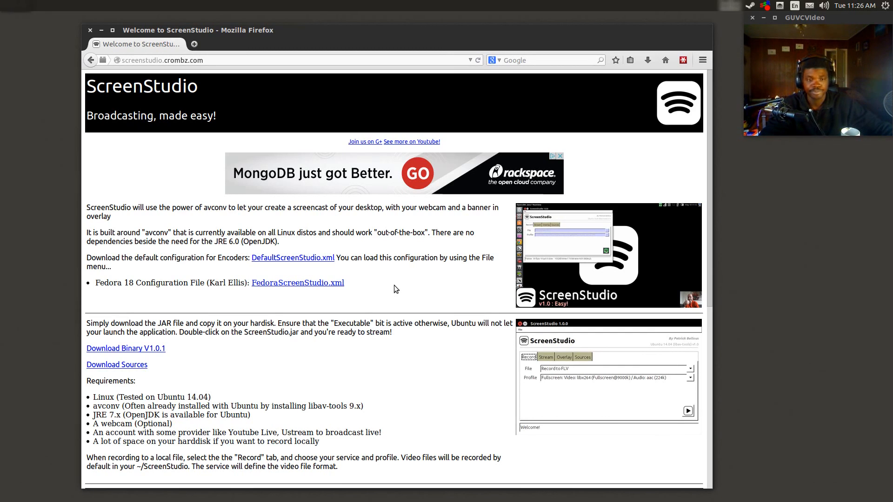
{"action": "mouse_move", "coordinate": [398, 277]}
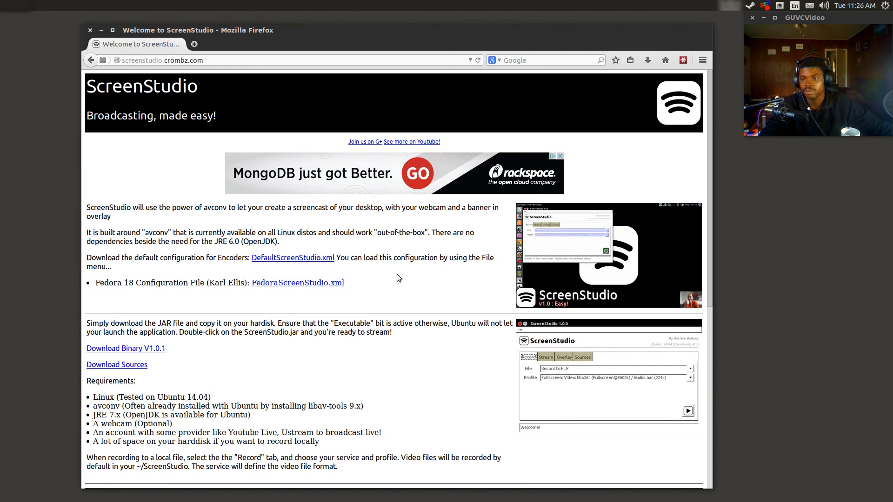
{"action": "mouse_move", "coordinate": [393, 258]}
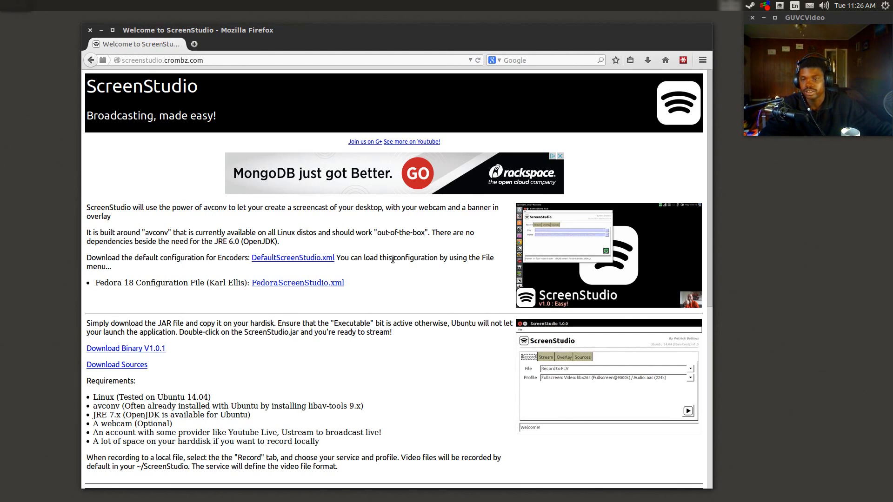